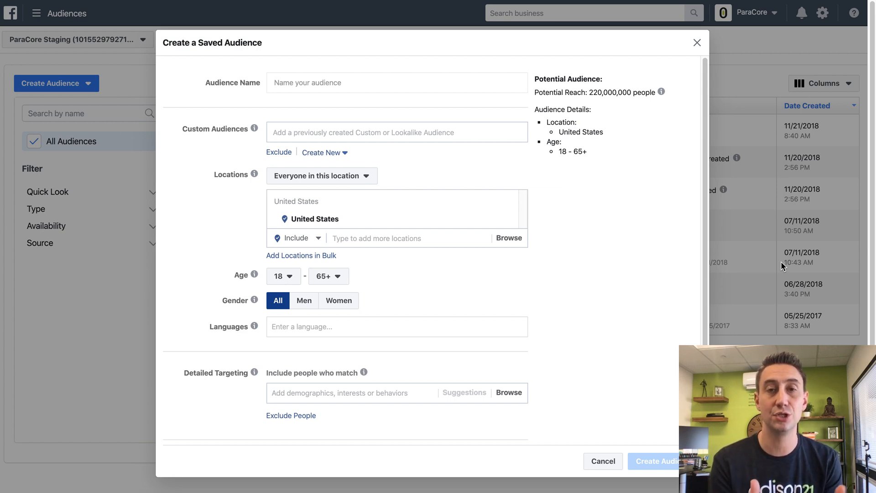
mouse_move(751, 228)
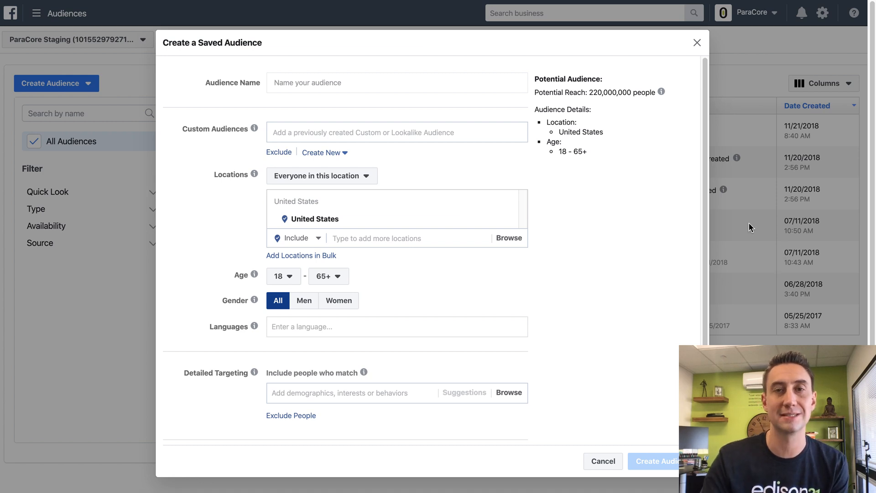
mouse_move(431, 177)
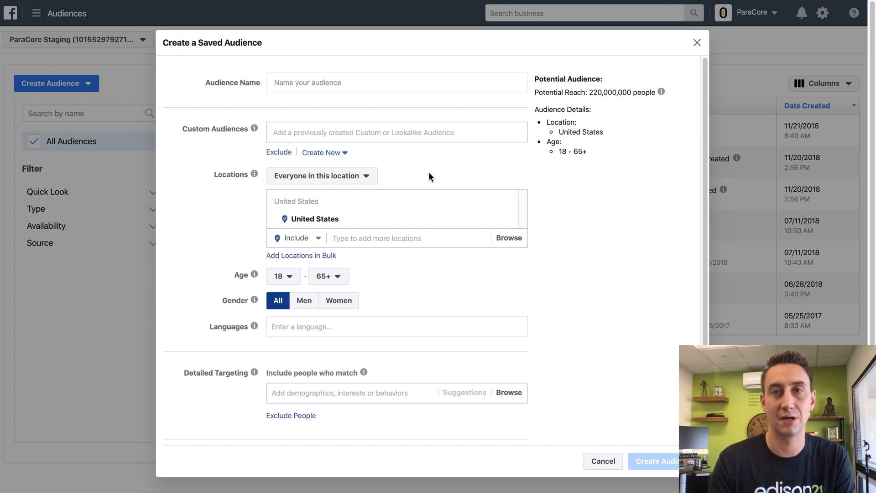
mouse_move(638, 141)
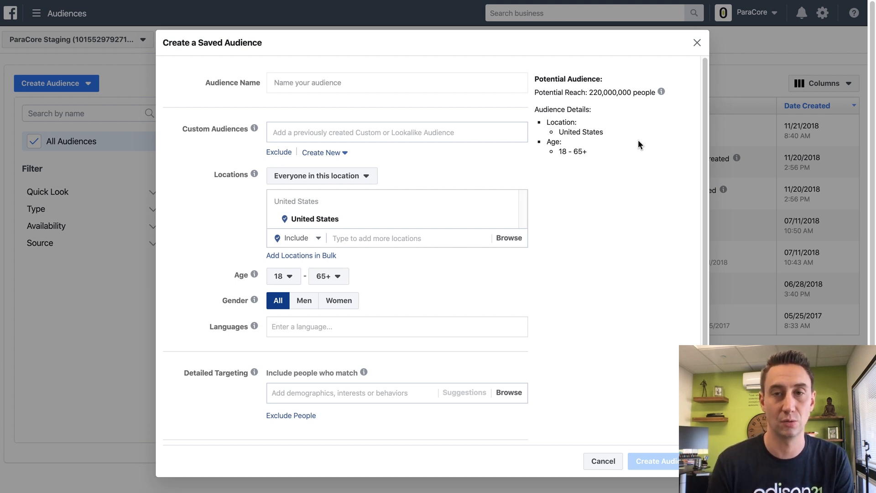
Close the saved audience form, reload the Audiences page, and start a new saved audience
click(697, 42)
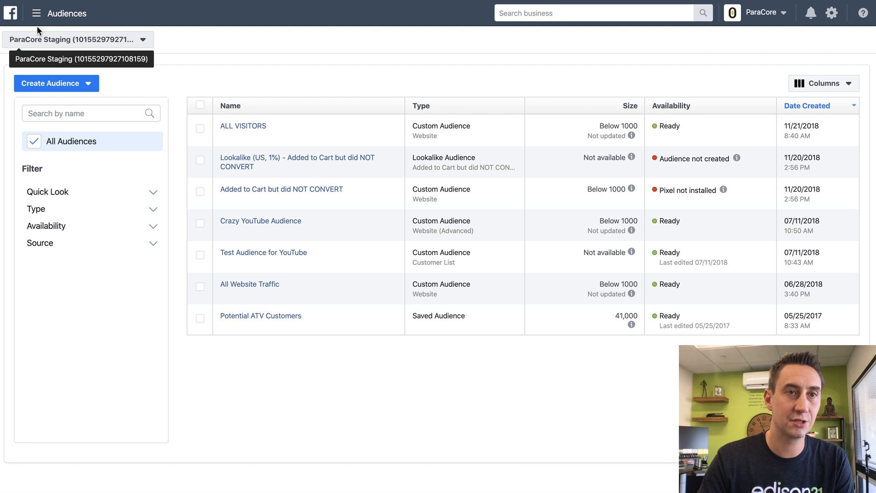
click(36, 13)
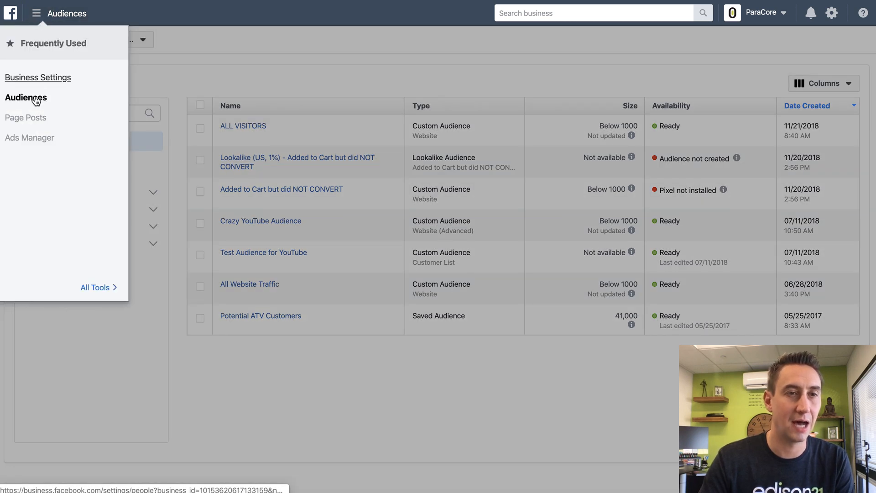
click(29, 138)
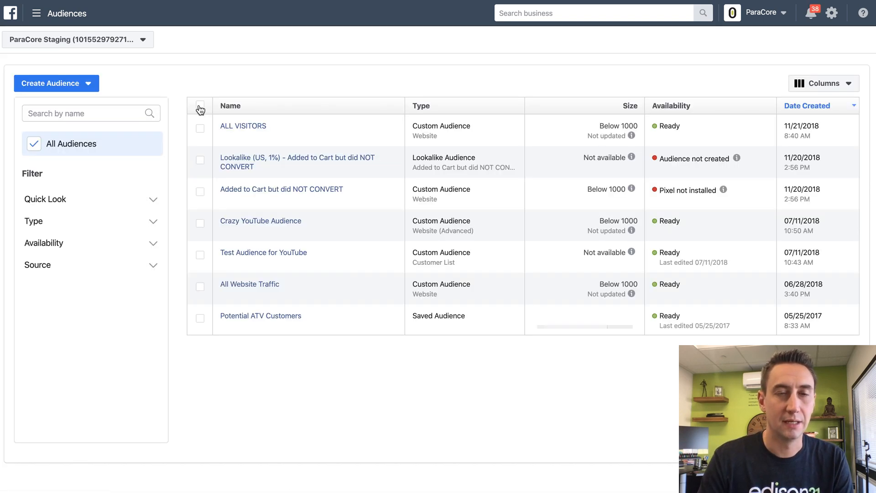
click(56, 83)
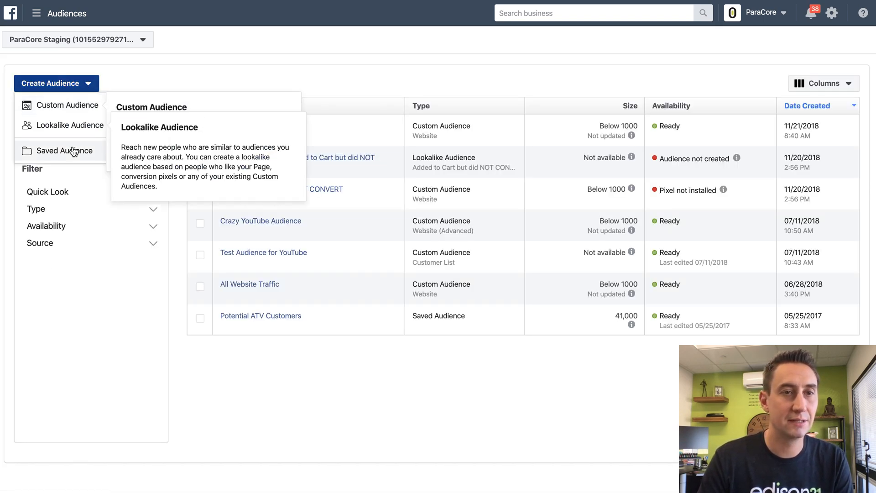
click(65, 151)
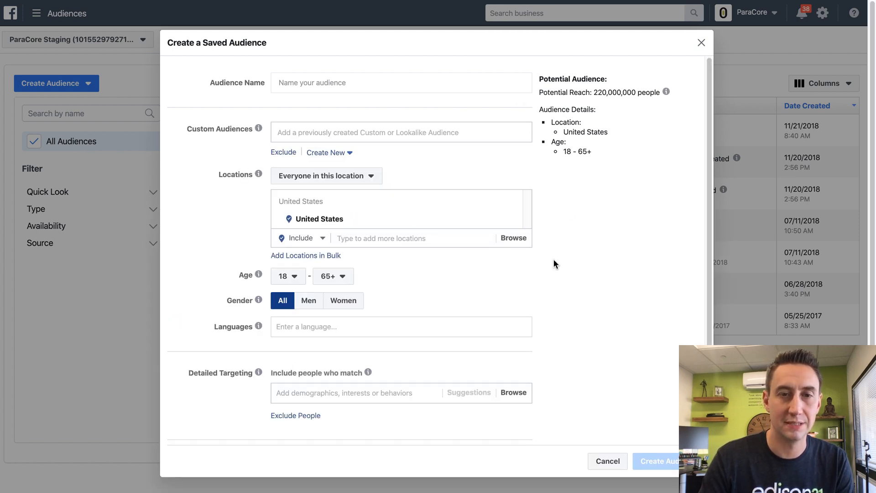
scroll(down, 3)
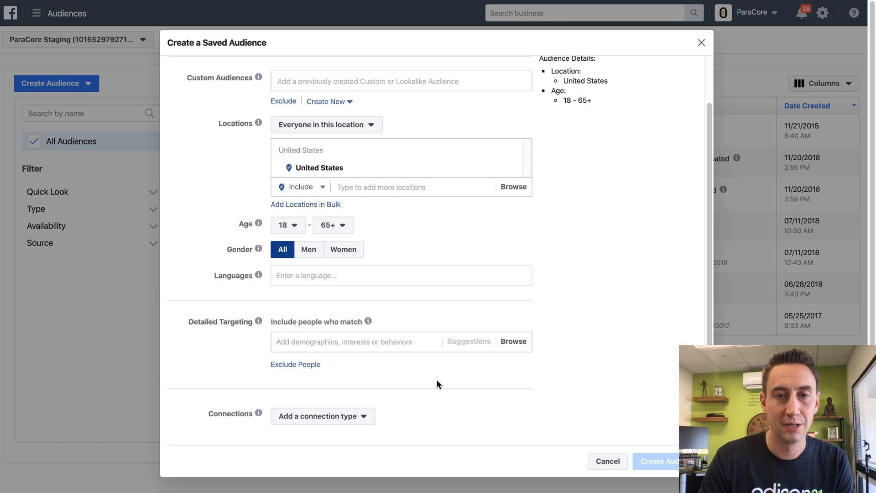
mouse_move(370, 355)
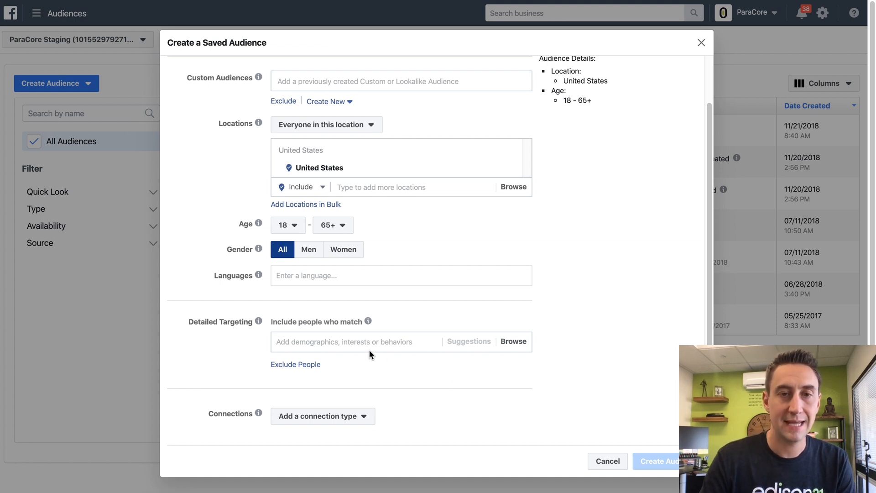
mouse_move(367, 344)
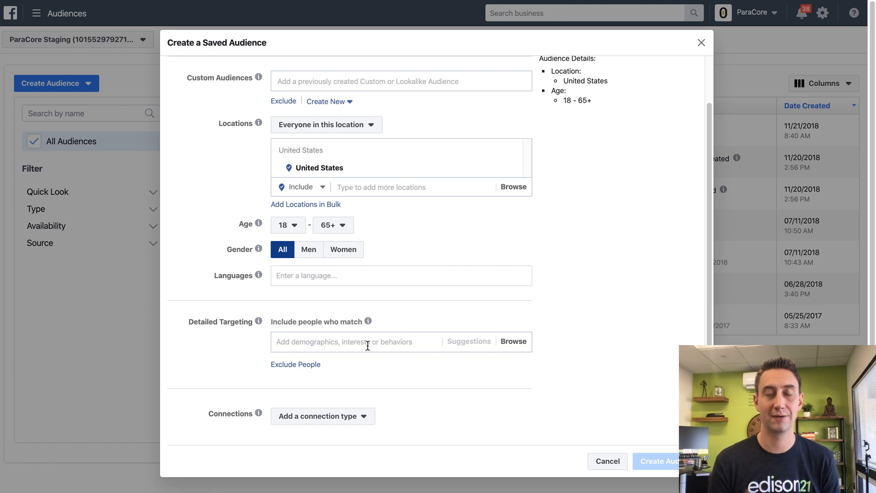
Search 'yoga' in Detailed Targeting, adding Yoga mat, Yoga pants and Yoga as exercise
text(yoga)
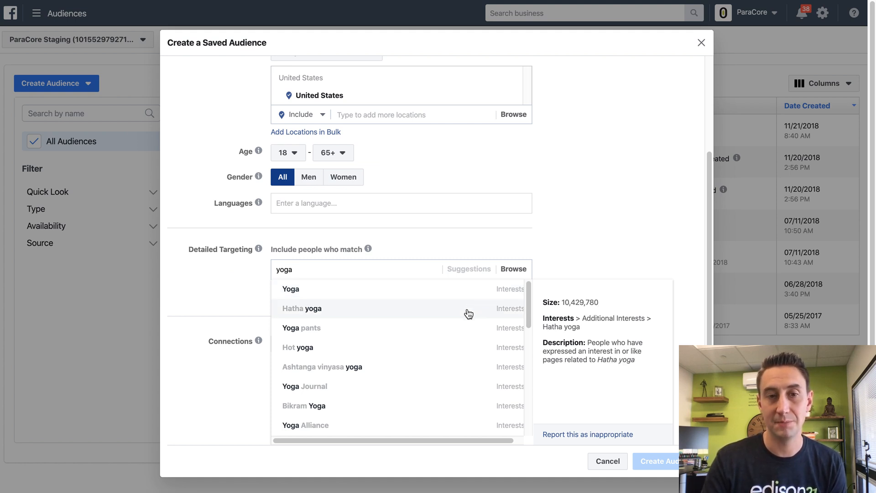
mouse_move(466, 335)
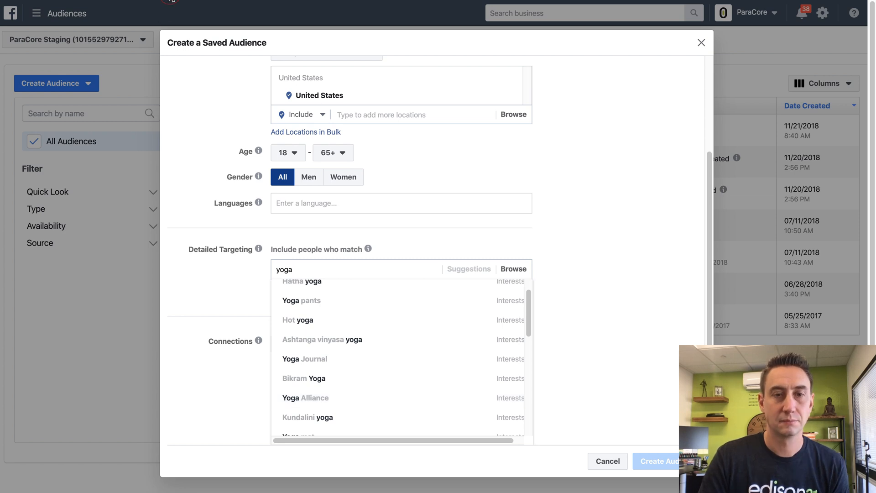
scroll(down, 3)
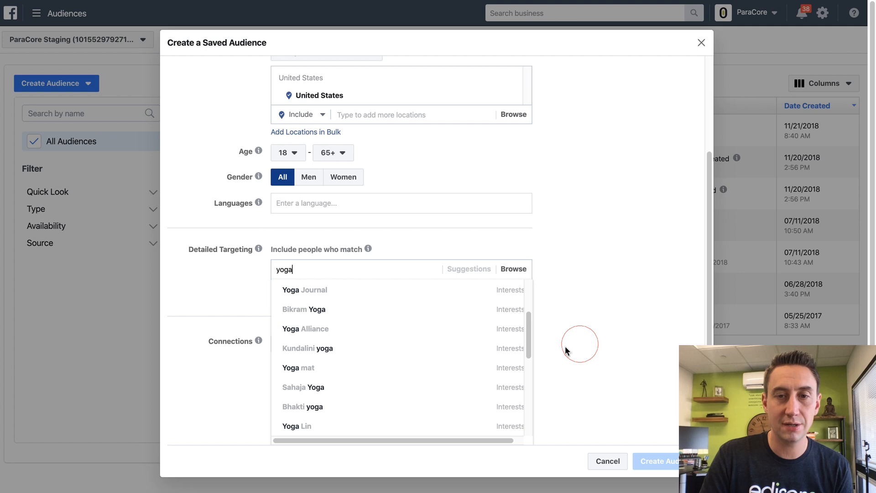
mouse_move(417, 356)
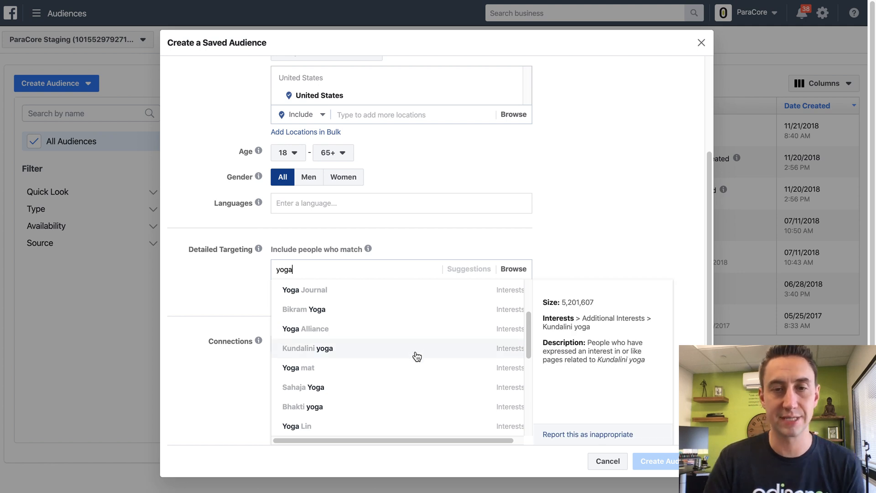
mouse_move(416, 371)
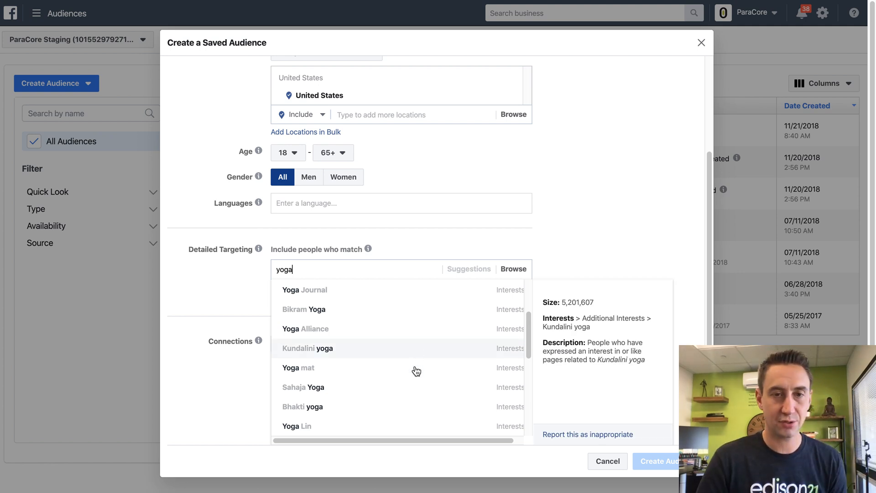
click(298, 368)
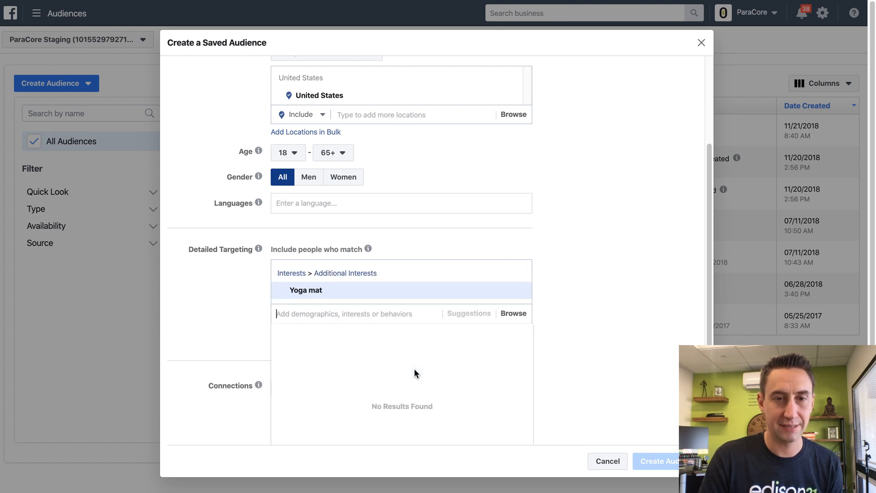
text(yoga)
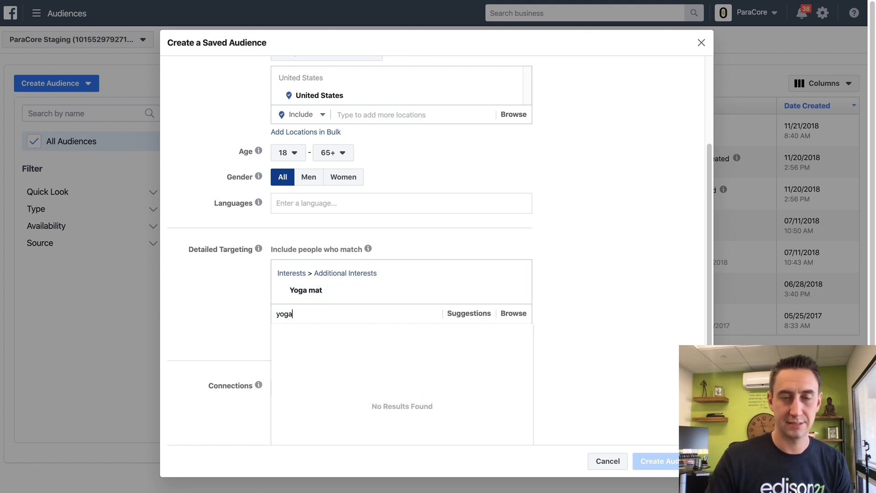
click(308, 307)
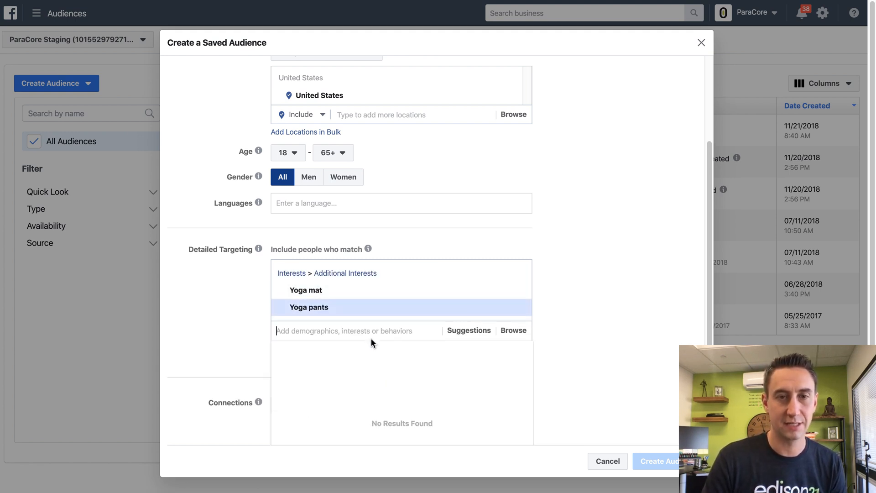
text(yoga)
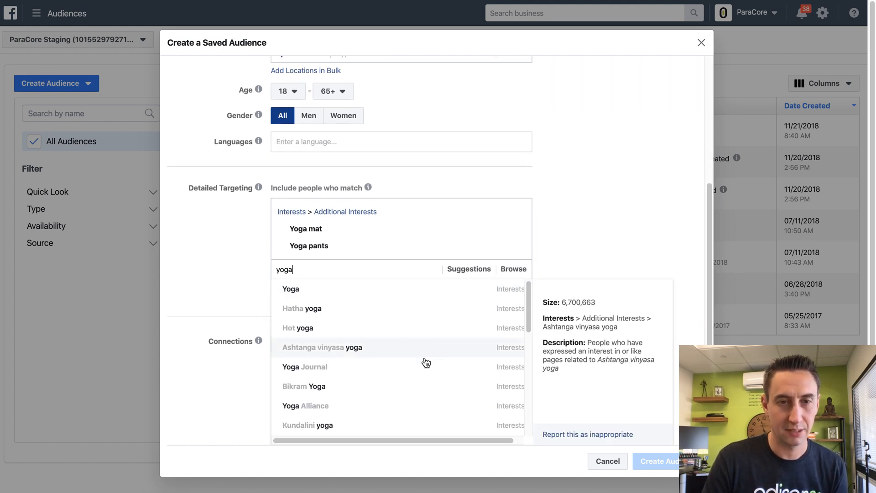
scroll(down, 3)
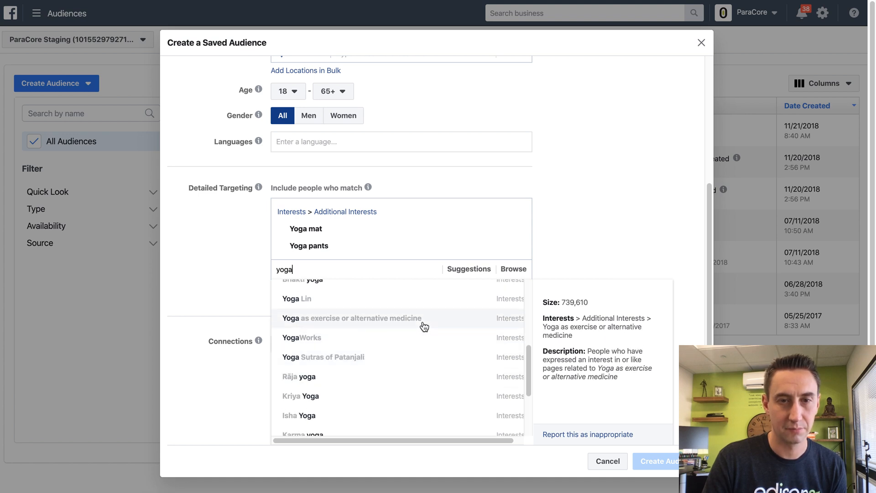
click(353, 318)
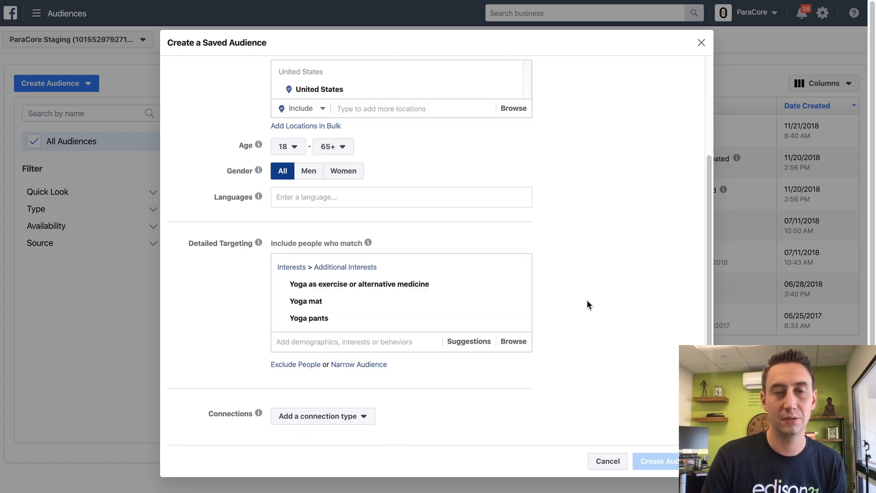
mouse_move(580, 306)
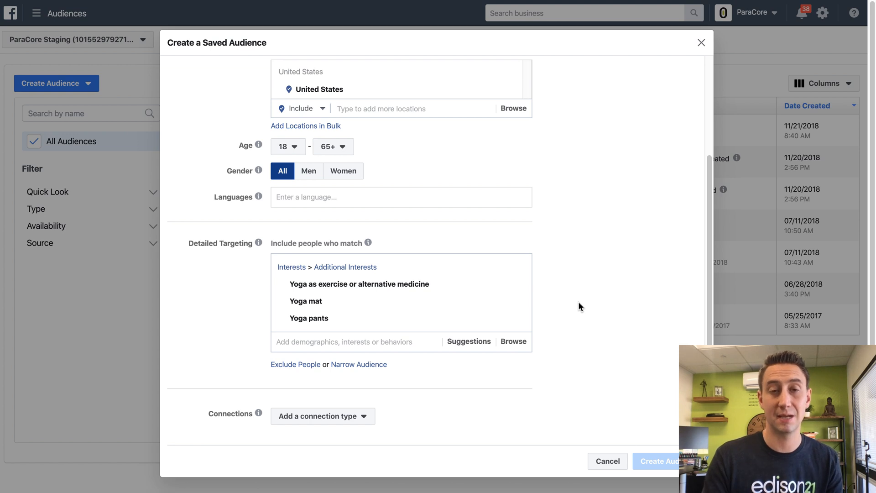
mouse_move(572, 328)
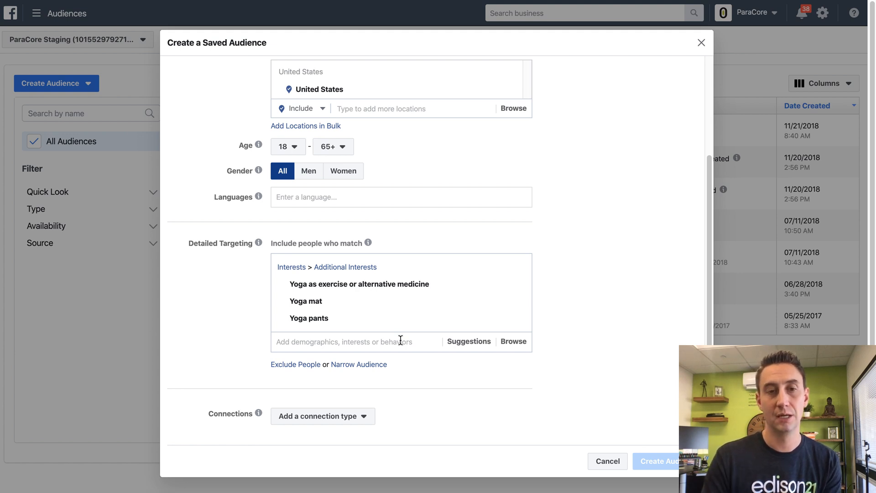
Type 'yoga' in Detailed Targeting to browse suggestions like Iyengar, Yin and CorePower Yoga
text(yoga)
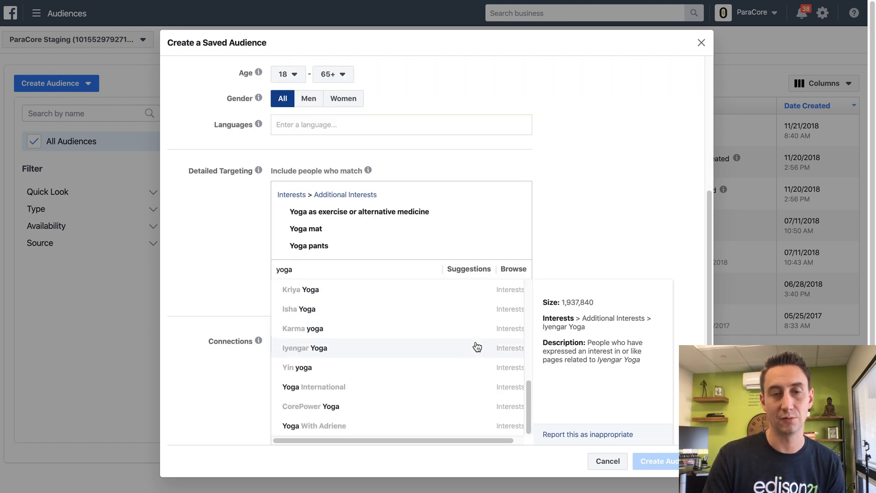
mouse_move(459, 360)
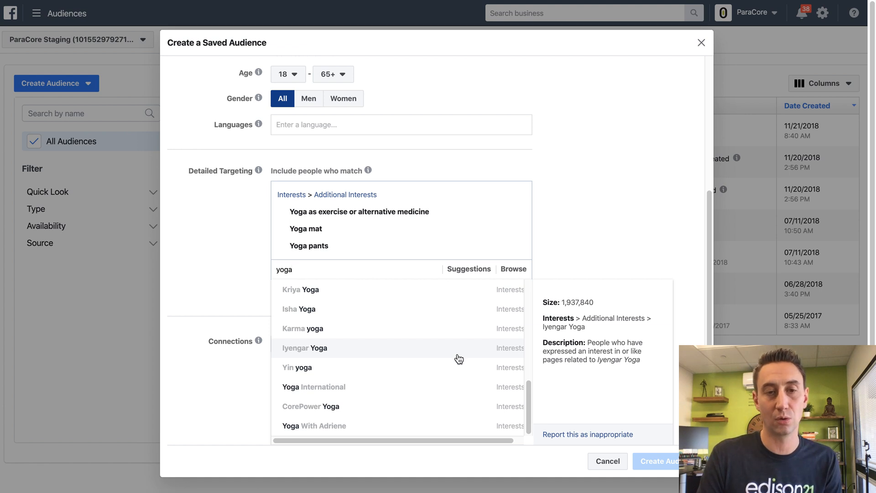
mouse_move(562, 259)
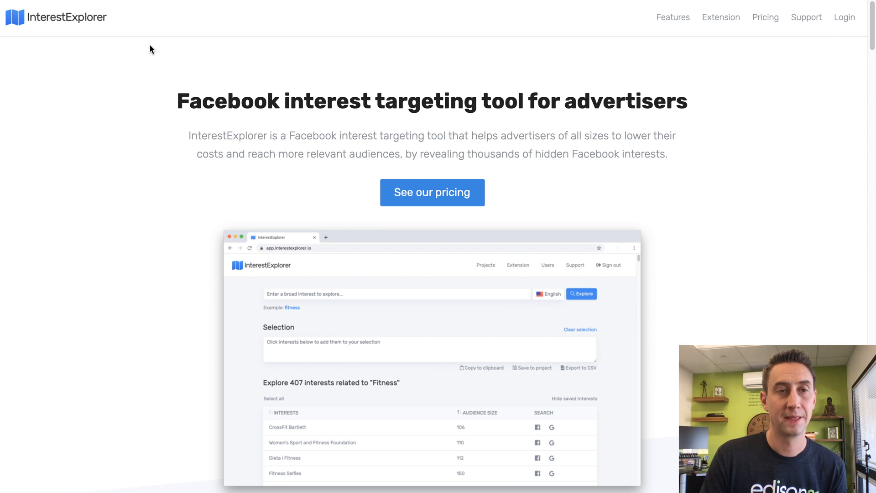
mouse_move(182, 57)
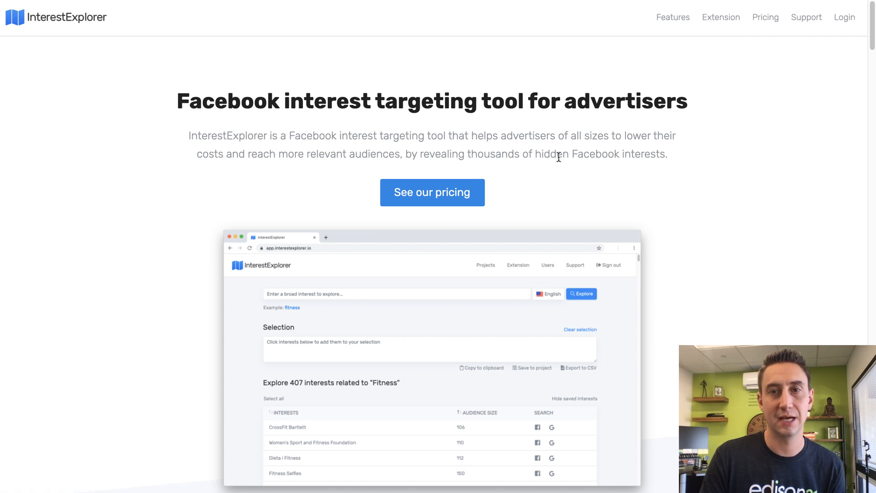
mouse_move(486, 160)
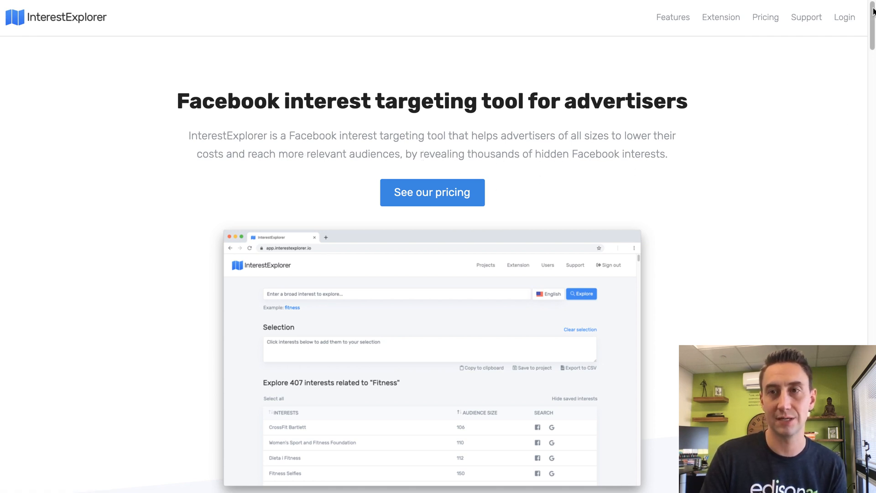
Scroll the homepage through Features and the 'Without/With our software' comparison
scroll(down, 3)
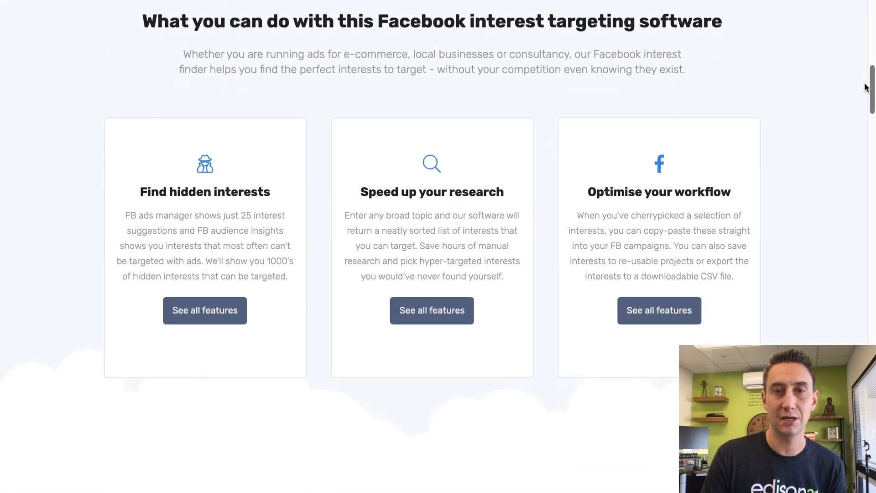
scroll(down, 3)
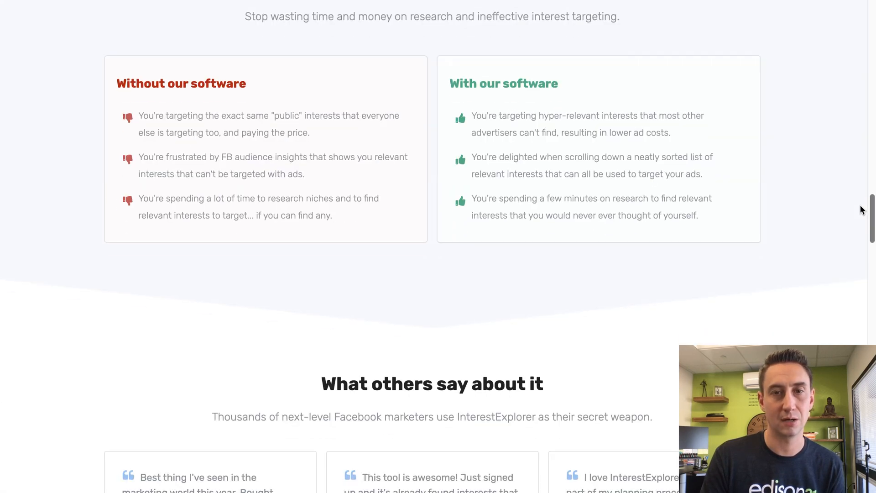
scroll(up, 3)
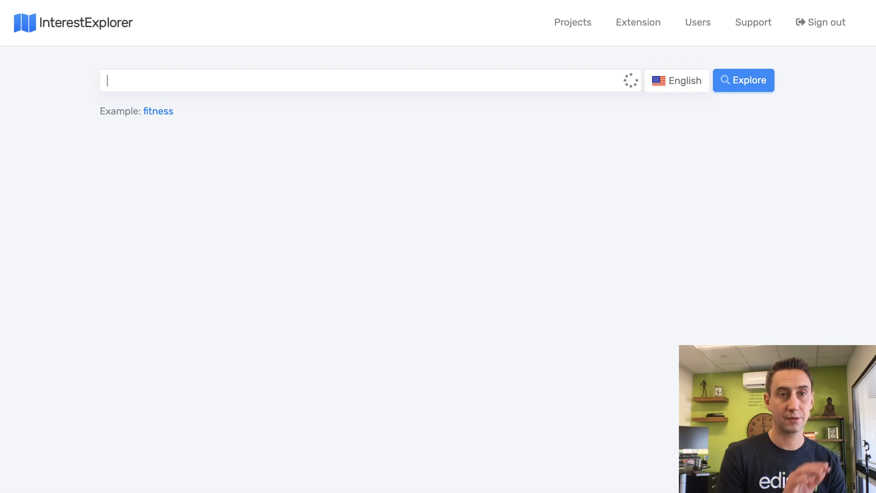
Sort the 'Yoga' results by audience size and scroll the interests table upward from YogaGlo
click(743, 80)
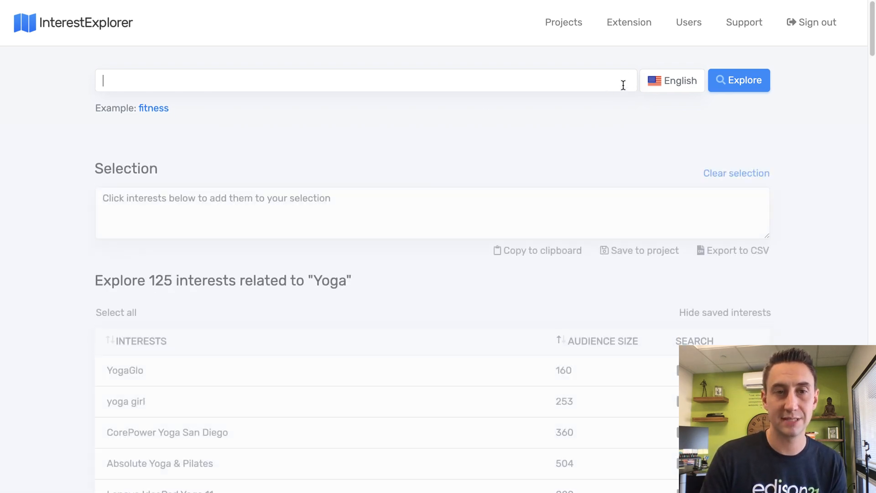
scroll(down, 3)
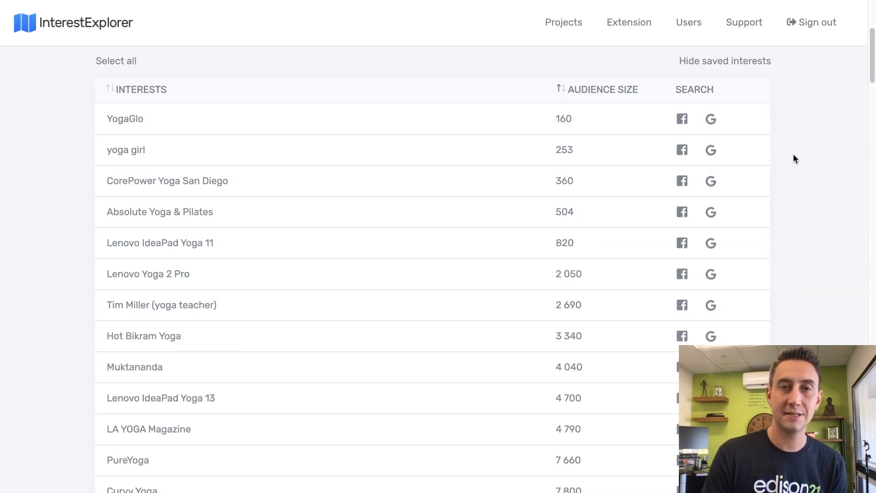
mouse_move(600, 100)
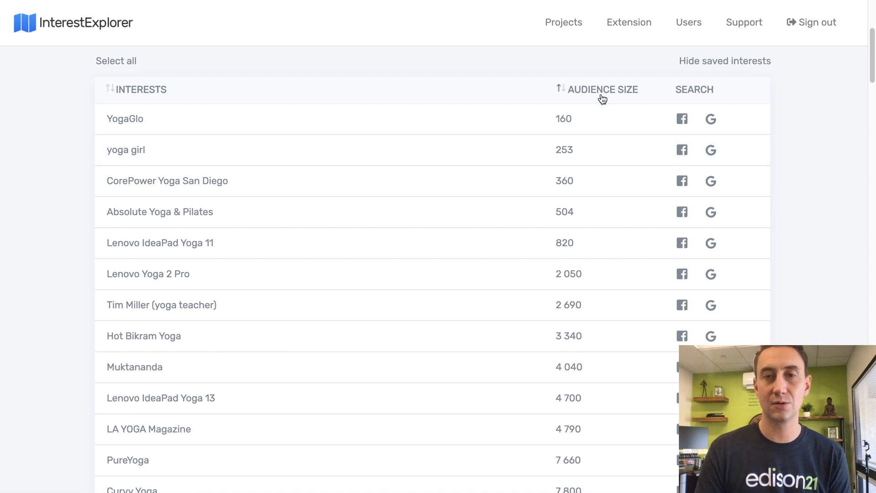
mouse_move(576, 167)
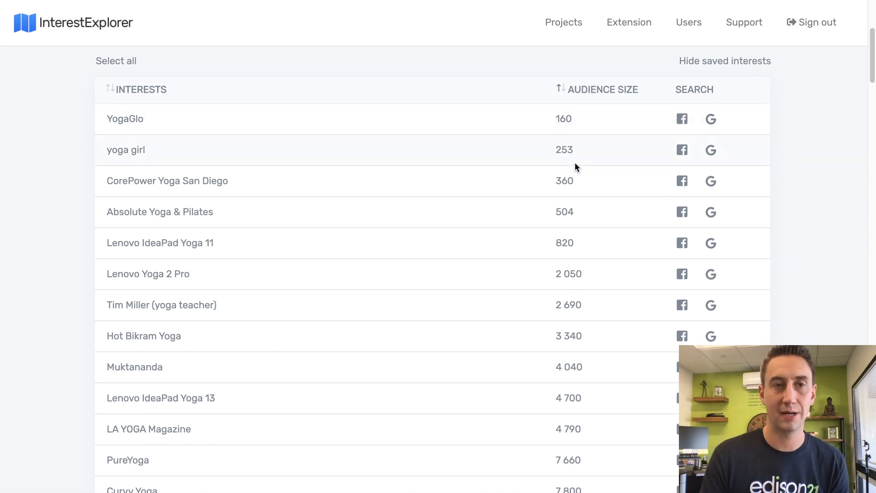
mouse_move(497, 109)
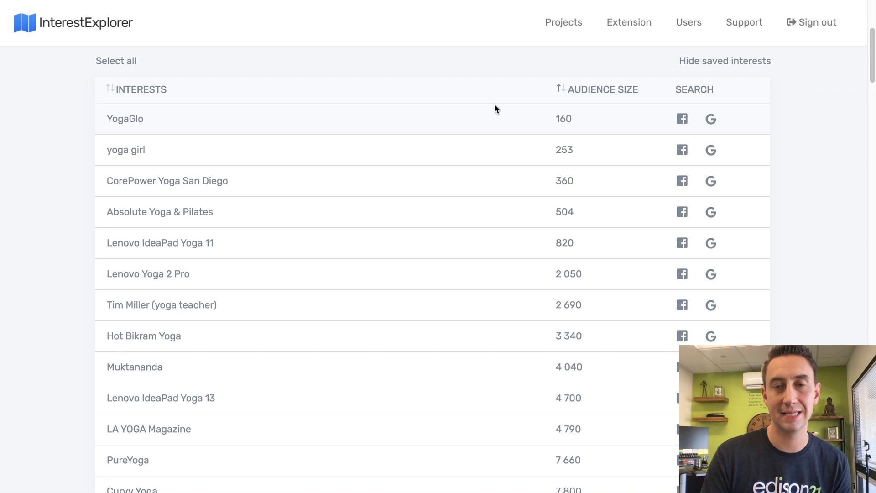
mouse_move(377, 178)
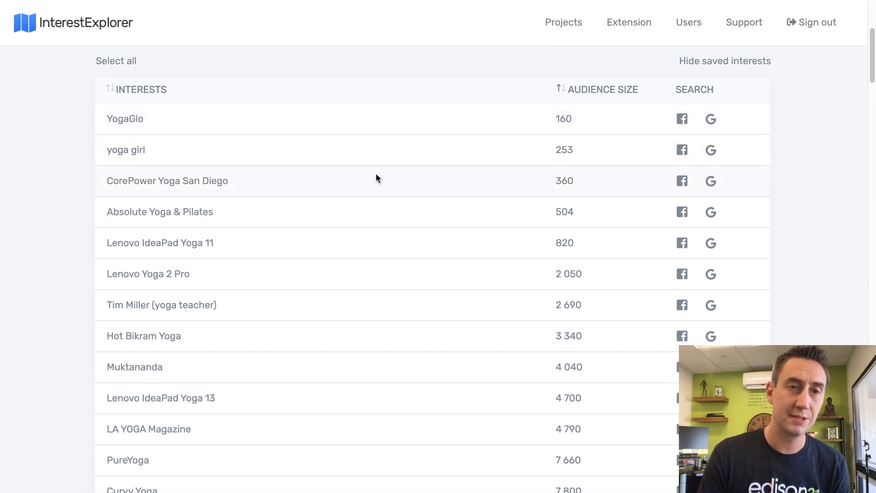
mouse_move(217, 178)
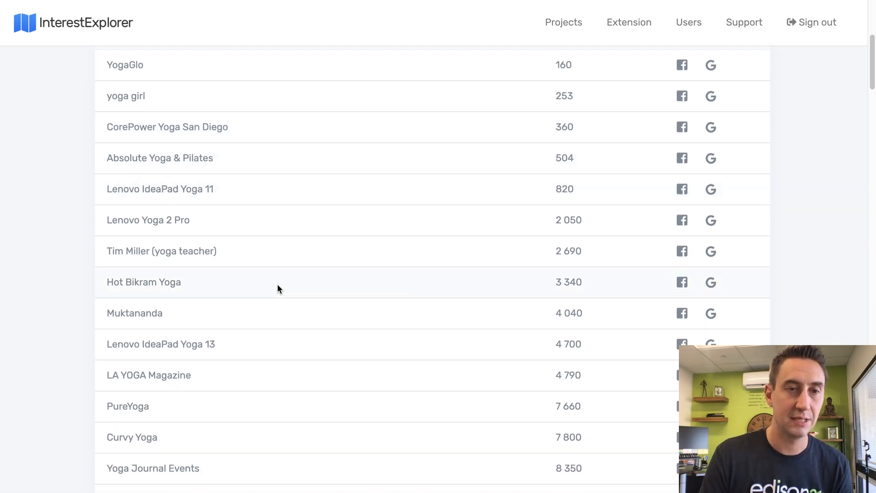
mouse_move(273, 317)
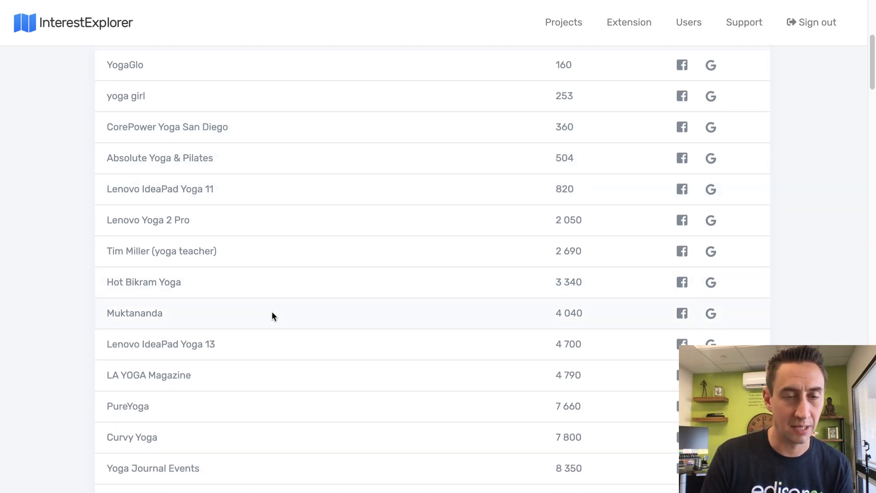
scroll(down, 3)
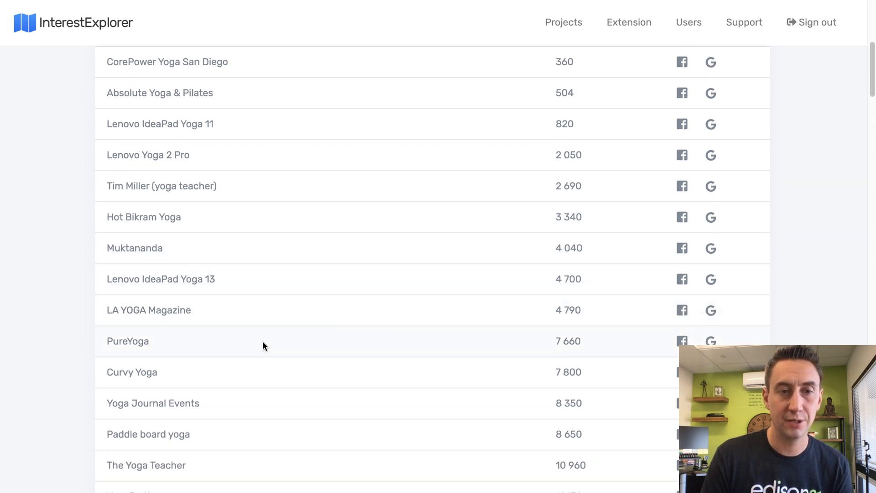
scroll(down, 3)
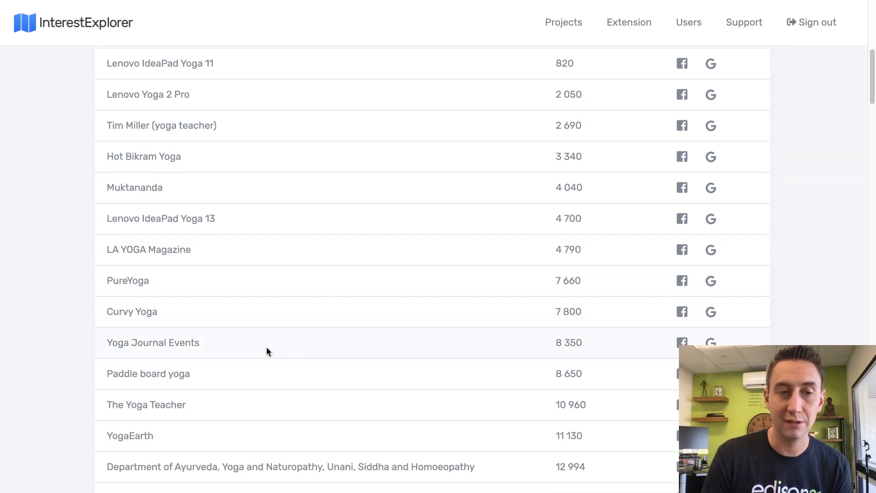
scroll(down, 3)
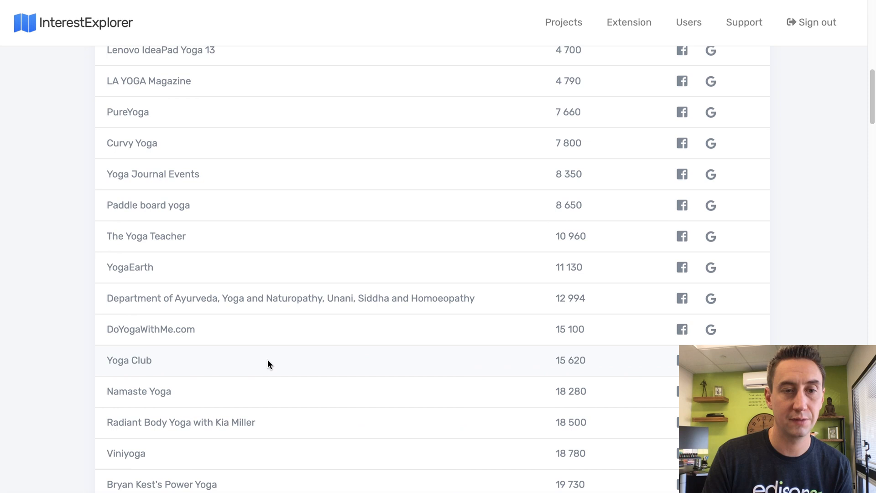
scroll(down, 3)
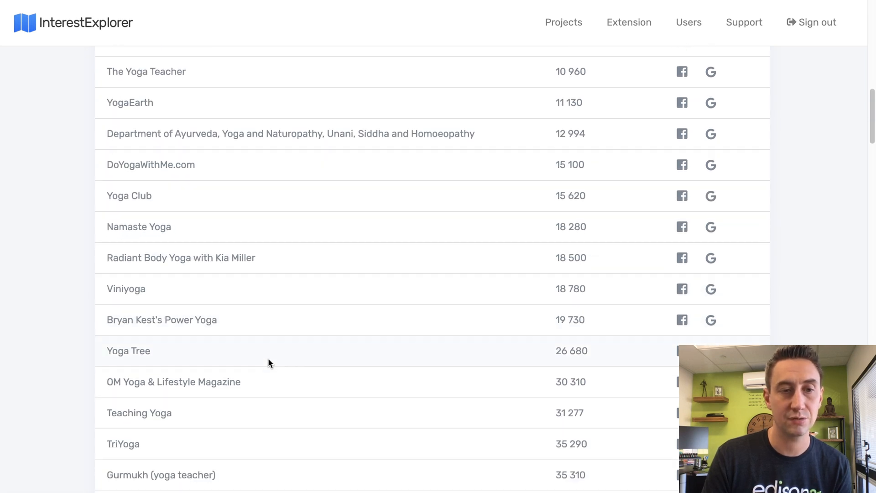
scroll(down, 3)
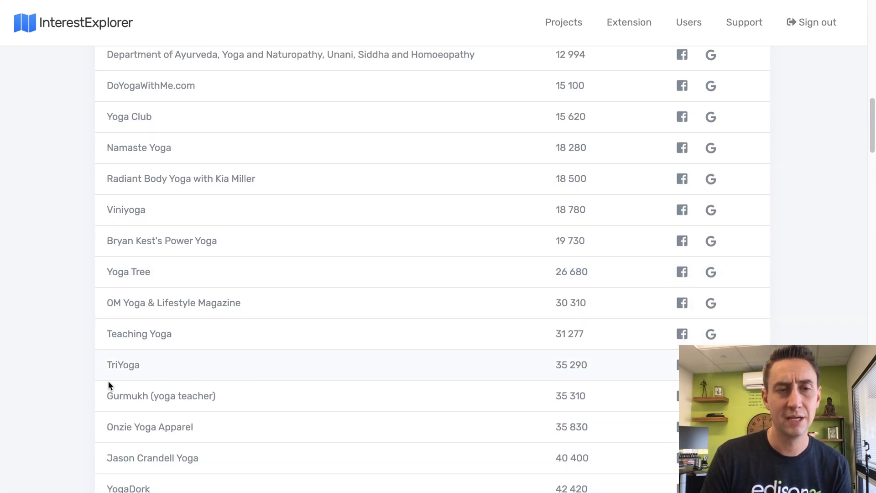
mouse_move(310, 348)
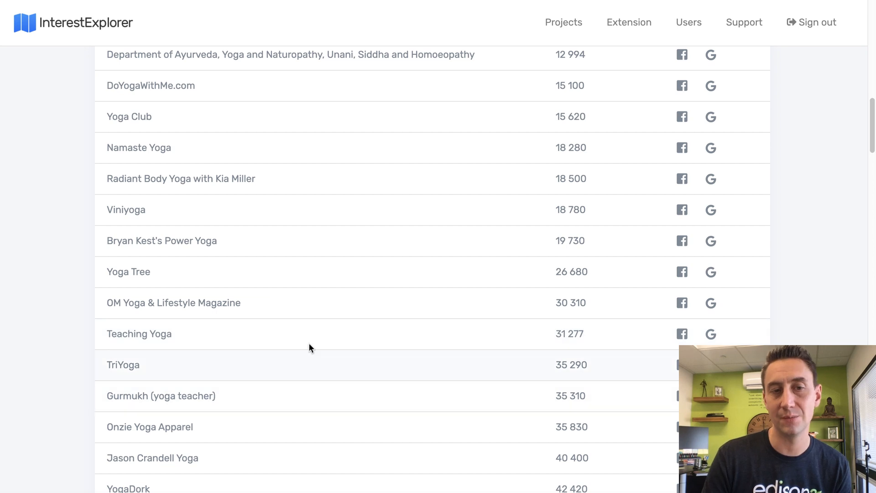
scroll(down, 3)
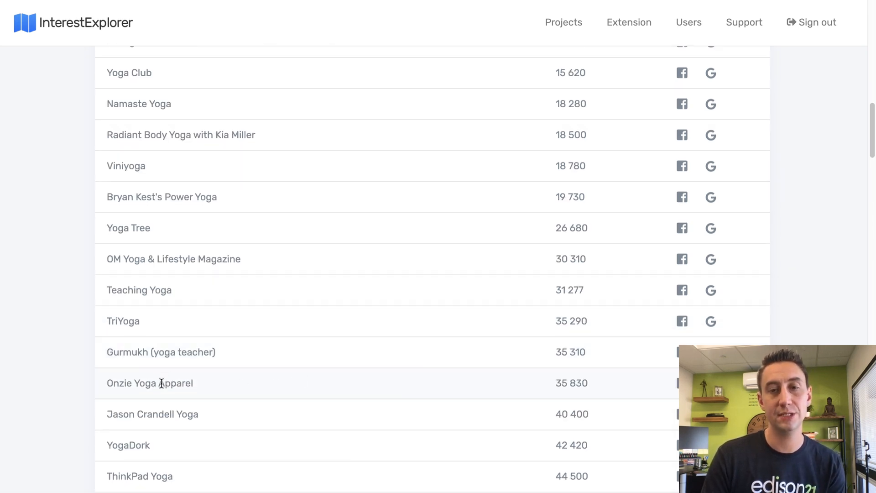
mouse_move(161, 24)
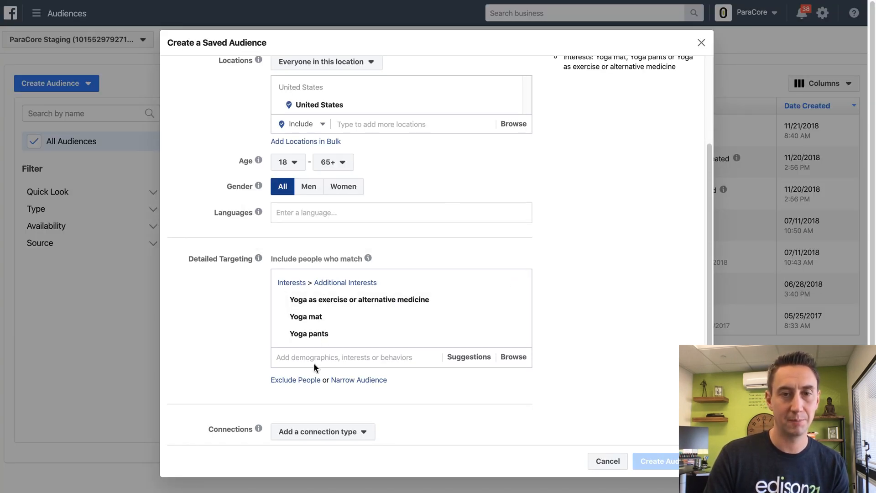
Search Detailed Targeting for 'yoga app' and 'trilo', confirming Onzie Yoga Apparel and TriYoga (35,290)
text(yoga app)
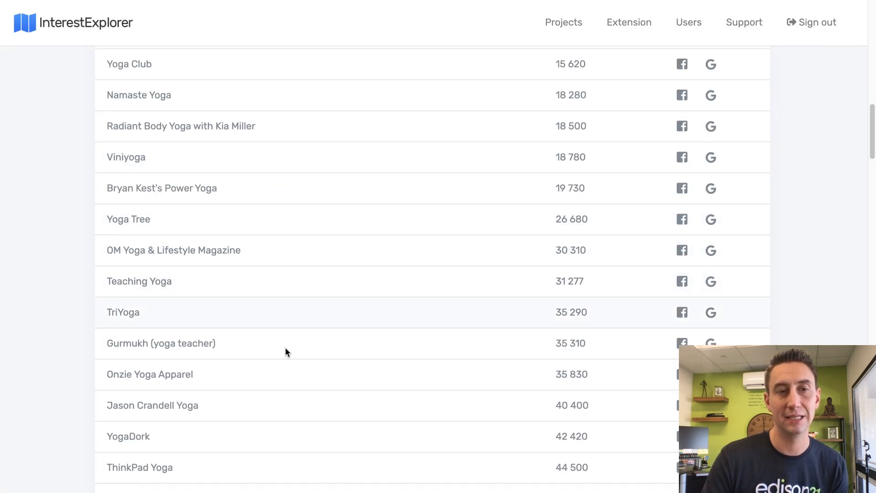
mouse_move(175, 315)
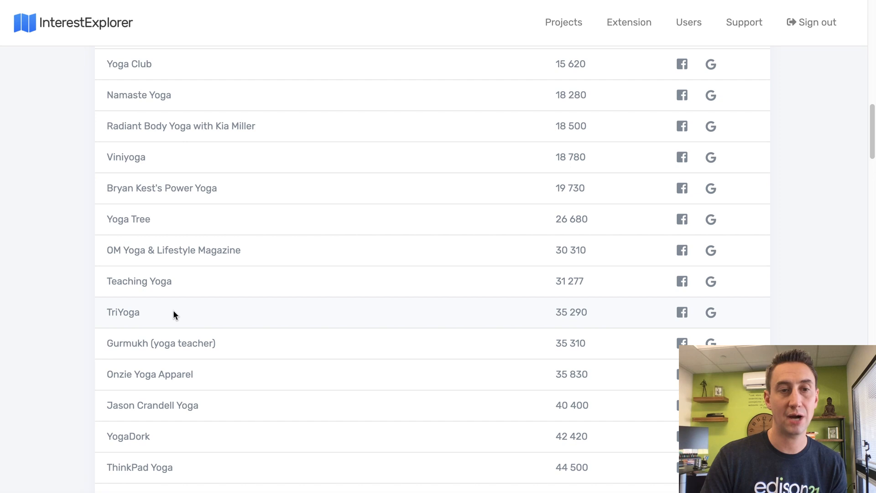
mouse_move(539, 314)
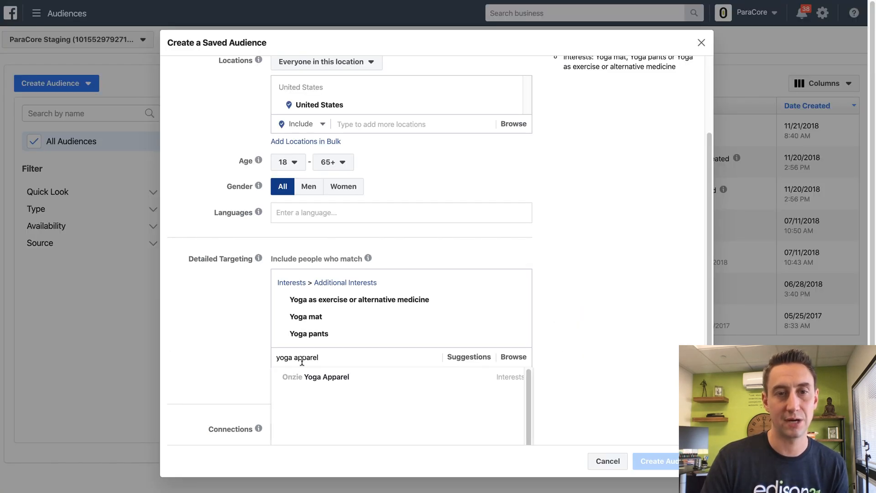
text(trilo)
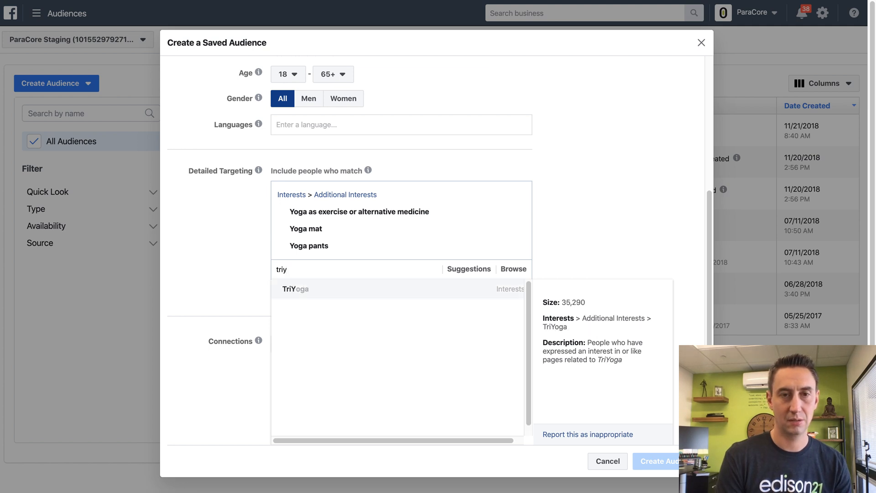
text(o)
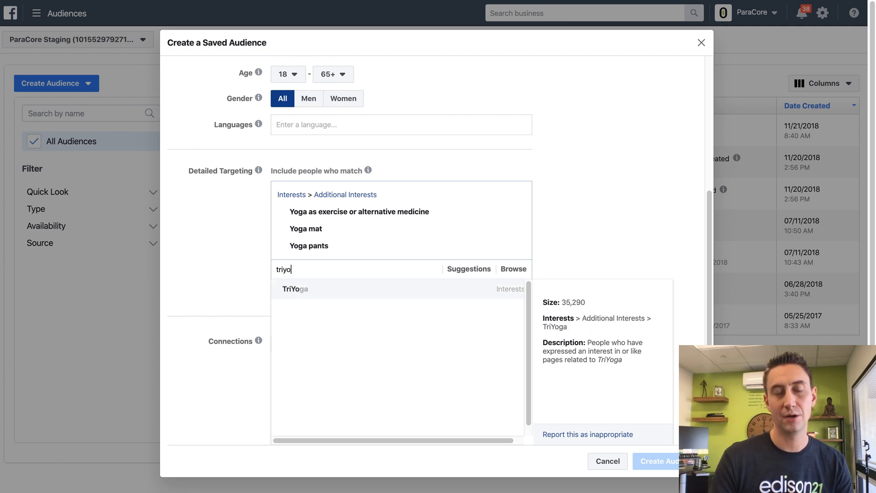
key(Backspace)
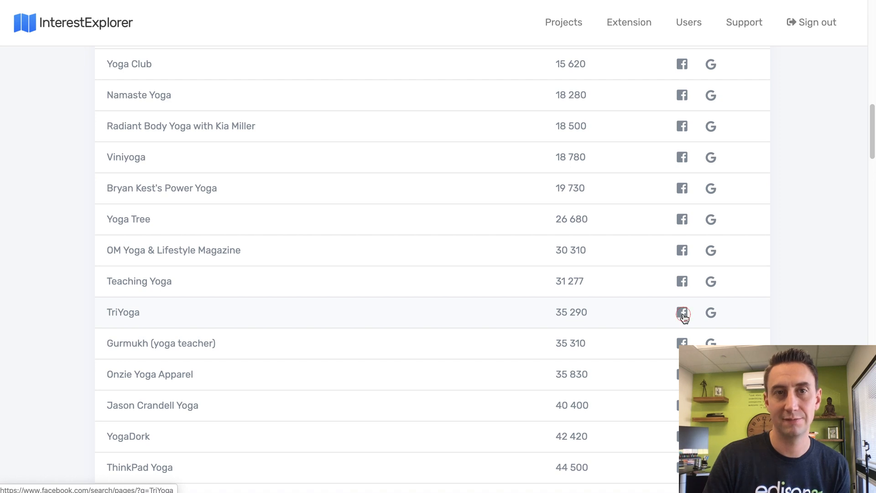
Search Facebook Pages for TriYoga and scroll through the small studio and community pages
click(681, 313)
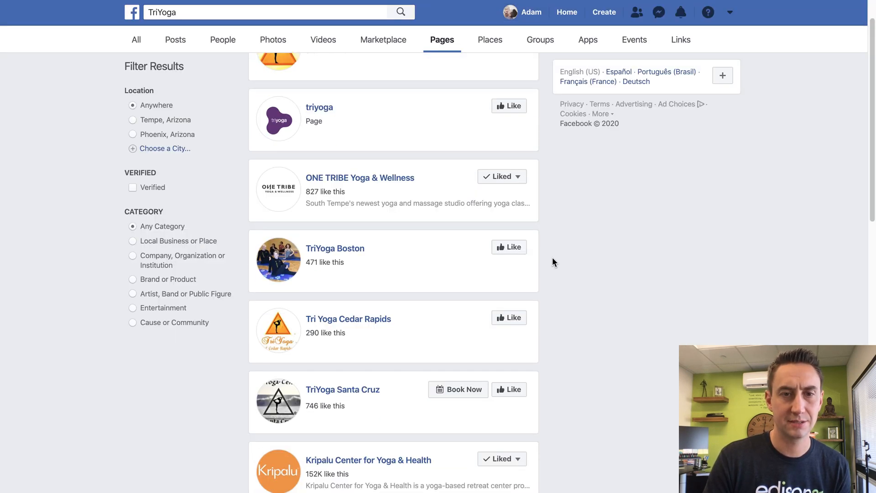
scroll(down, 3)
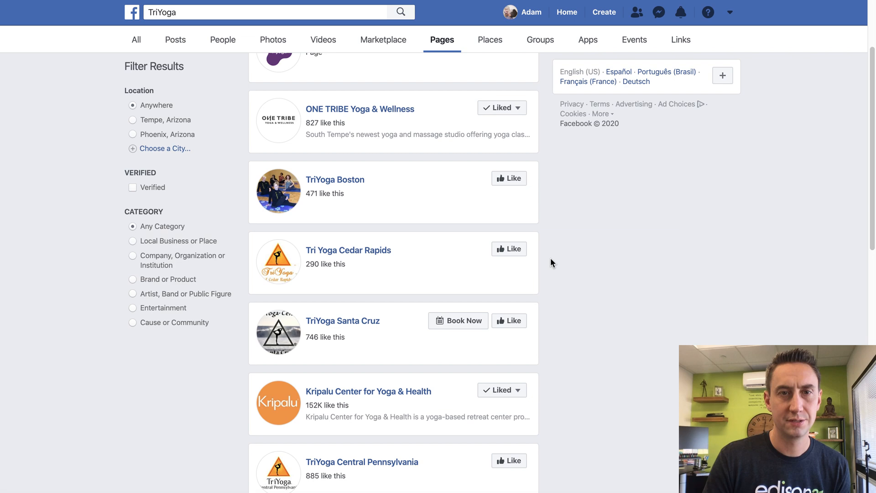
scroll(down, 3)
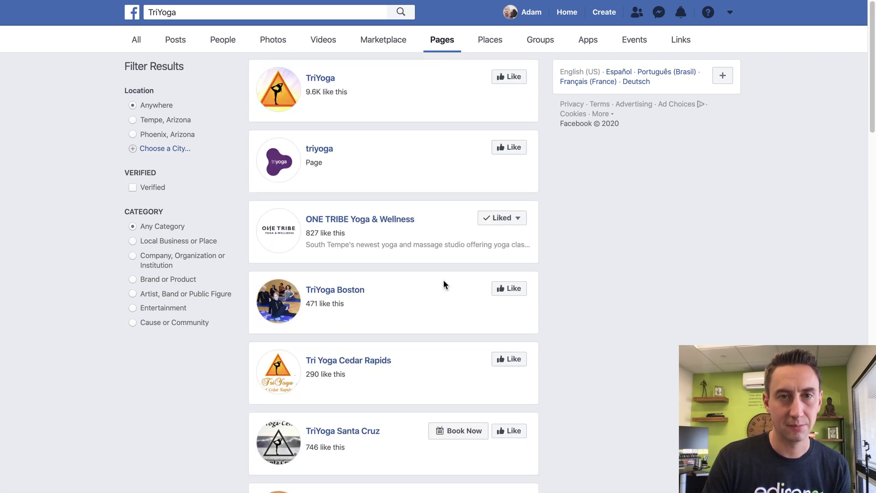
scroll(down, 3)
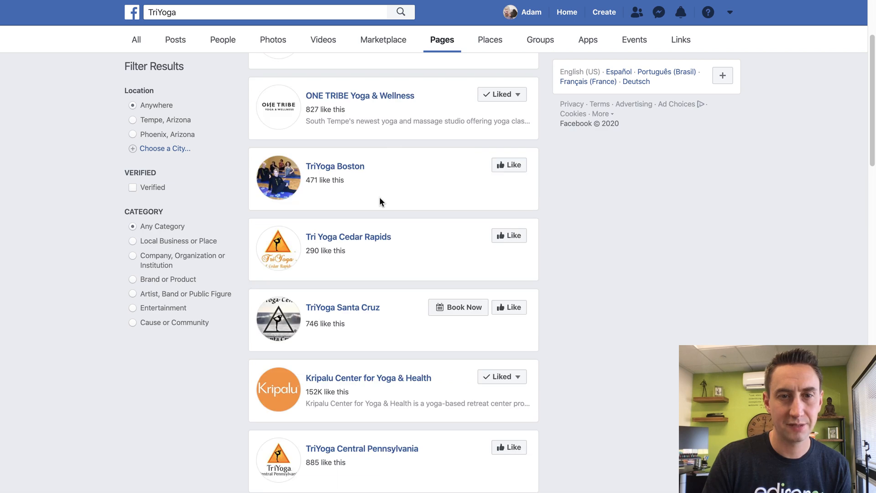
scroll(down, 3)
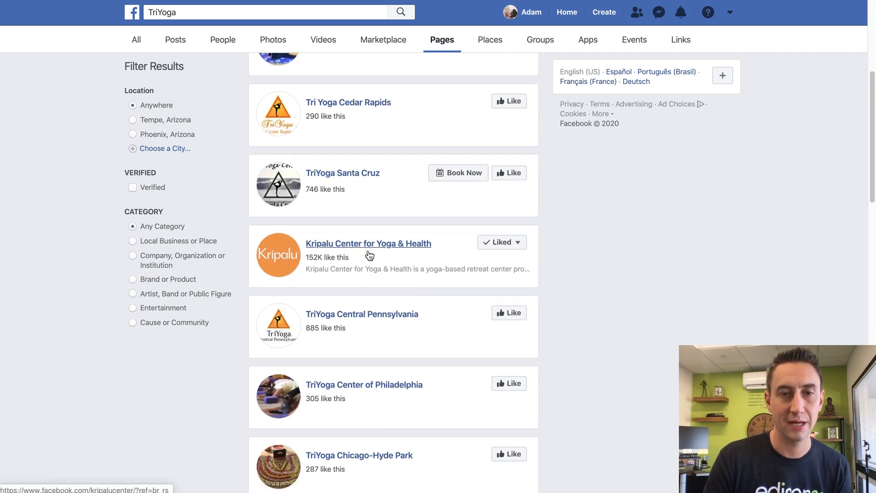
scroll(down, 3)
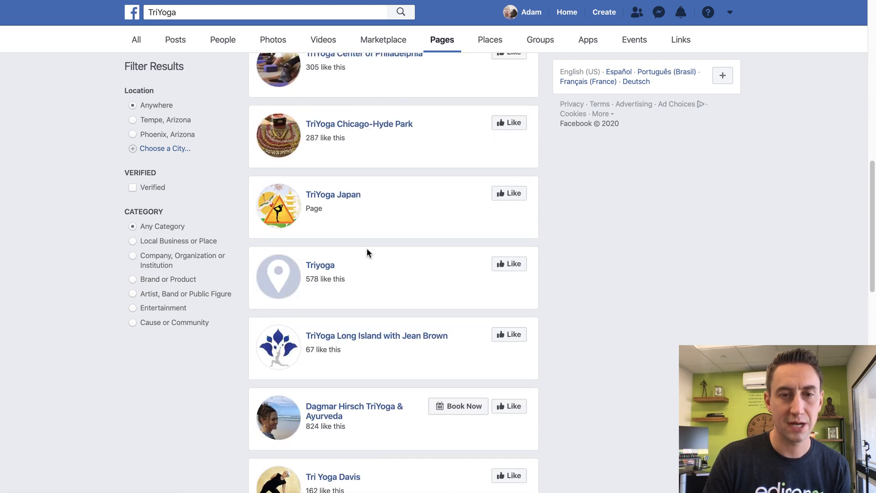
scroll(down, 3)
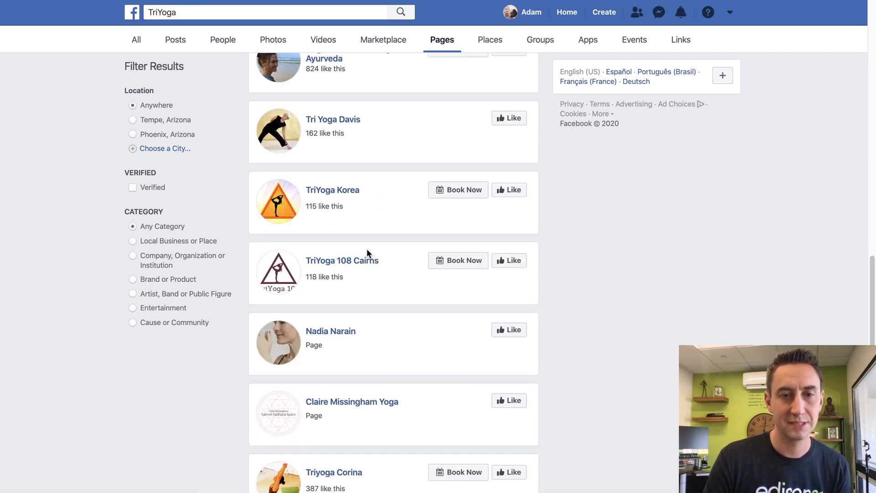
scroll(down, 3)
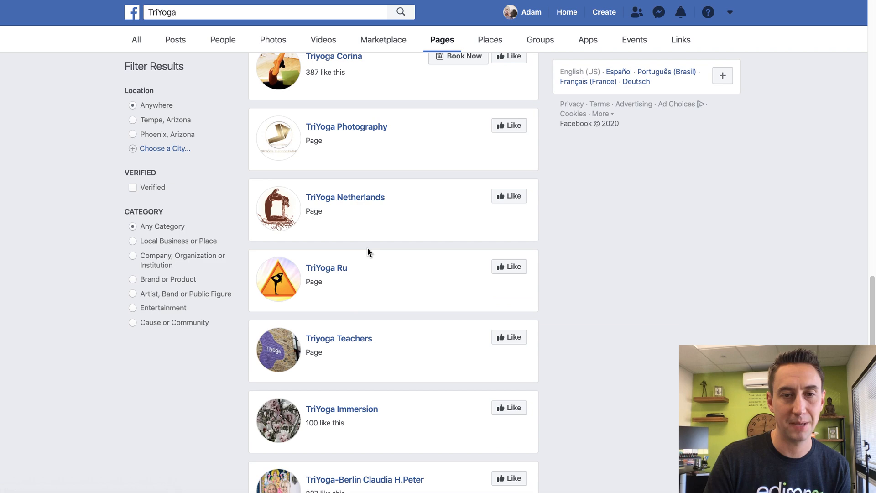
scroll(down, 3)
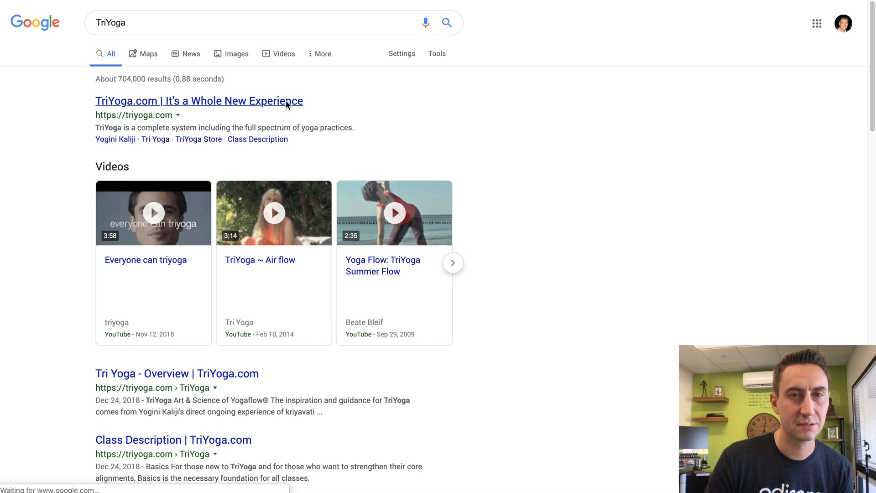
Open triyoga.com from the first Google result
click(198, 101)
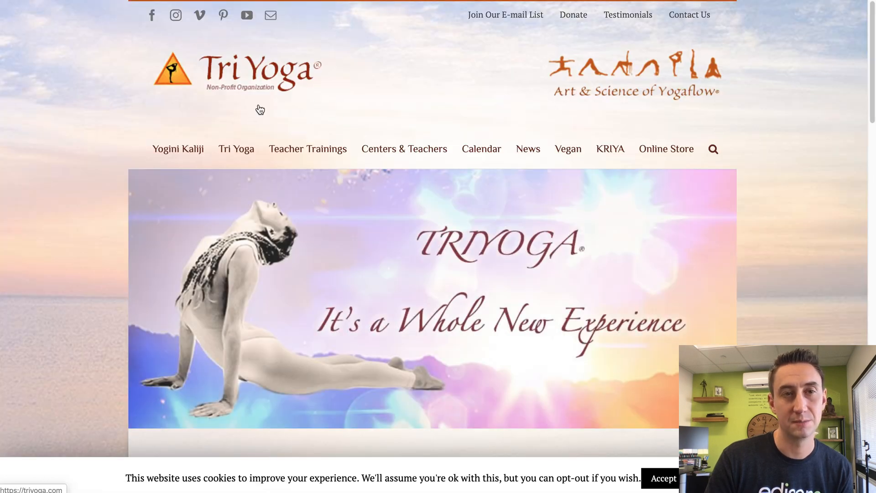
mouse_move(324, 97)
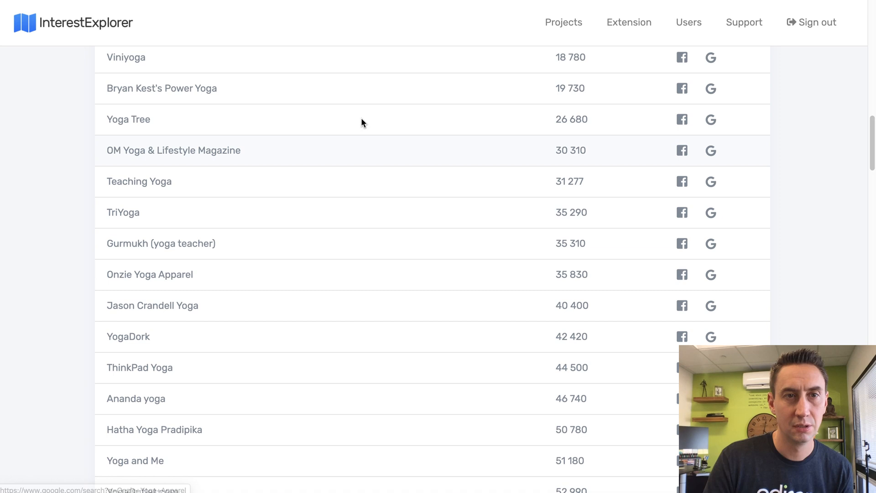
mouse_move(391, 155)
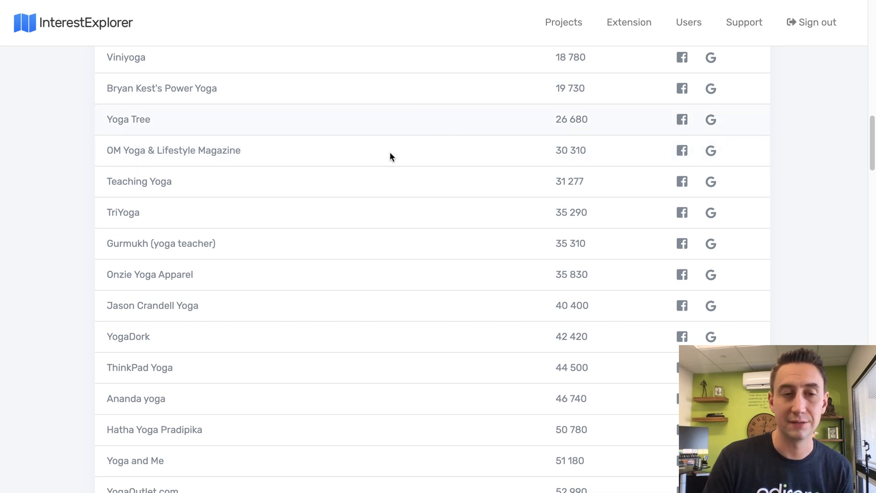
Scroll the yoga interests table further, reaching multi-million audiences like Vedanta and Yoga Journal
scroll(down, 3)
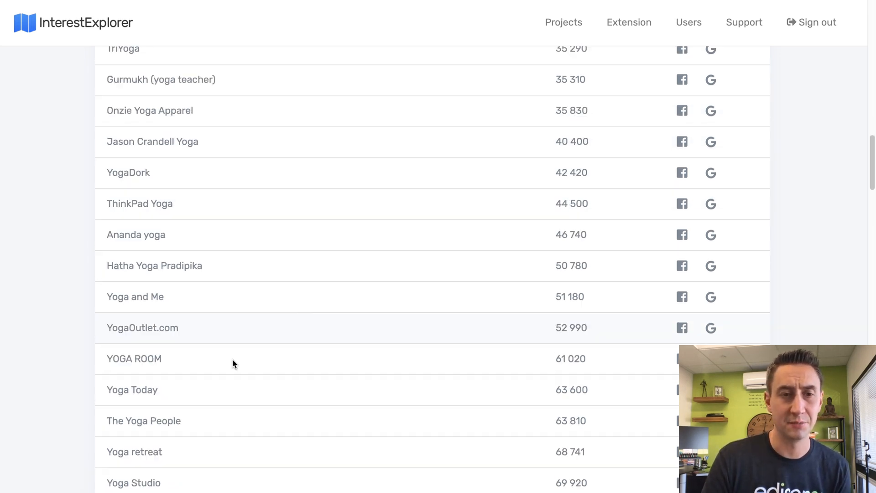
scroll(down, 3)
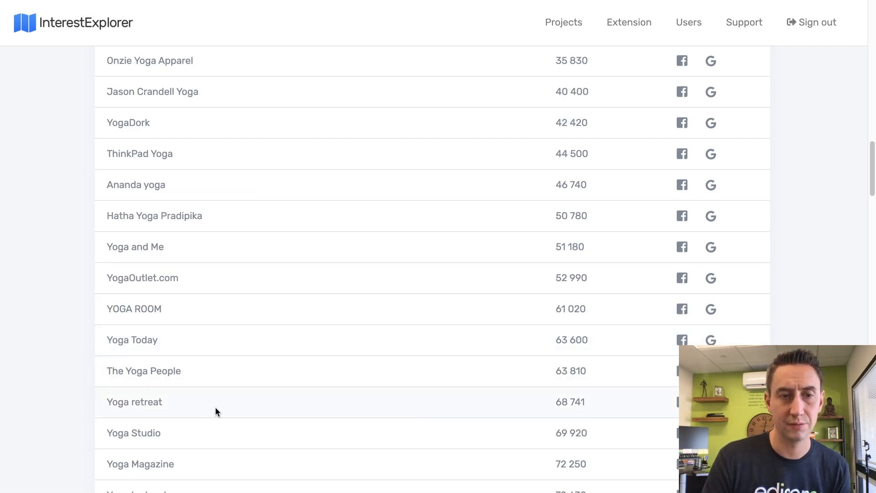
scroll(down, 3)
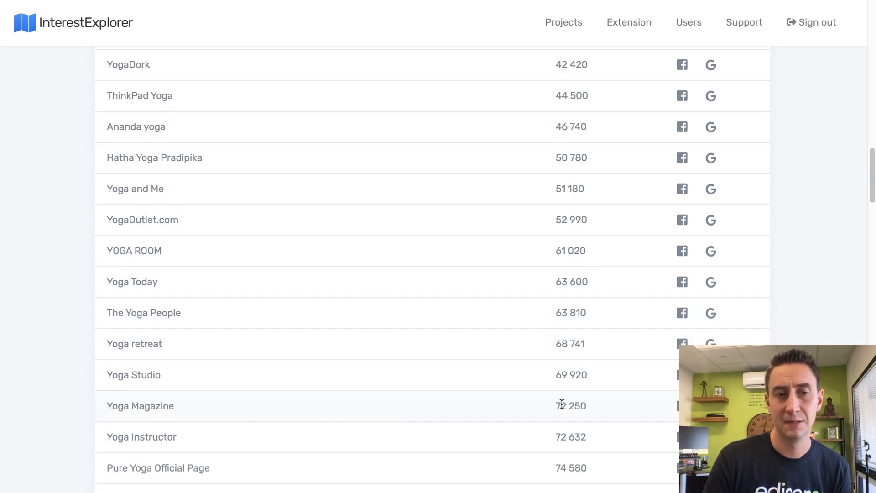
mouse_move(252, 414)
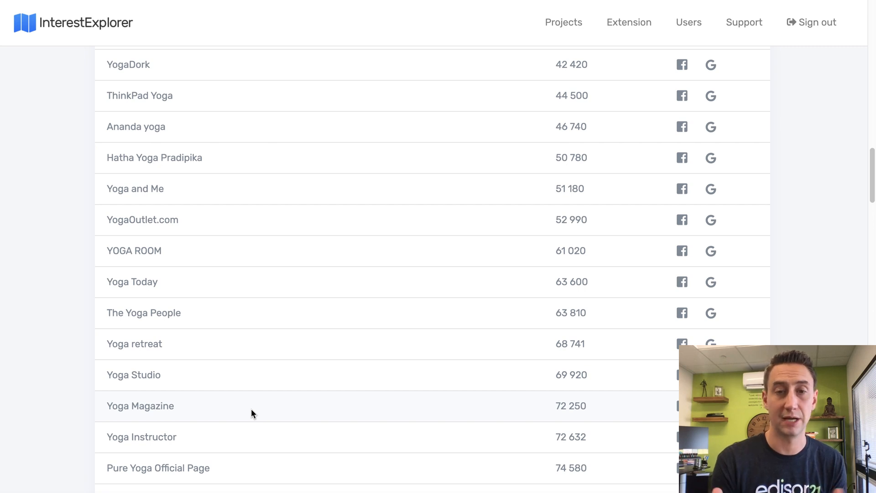
scroll(down, 3)
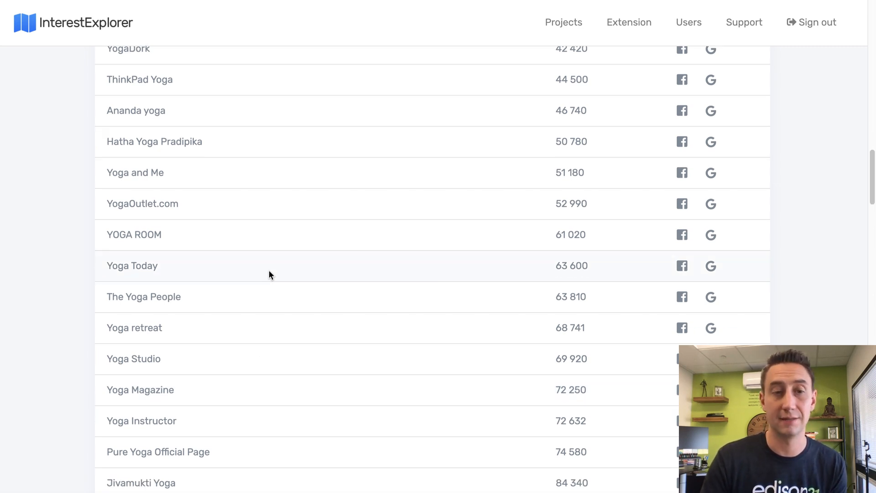
scroll(down, 3)
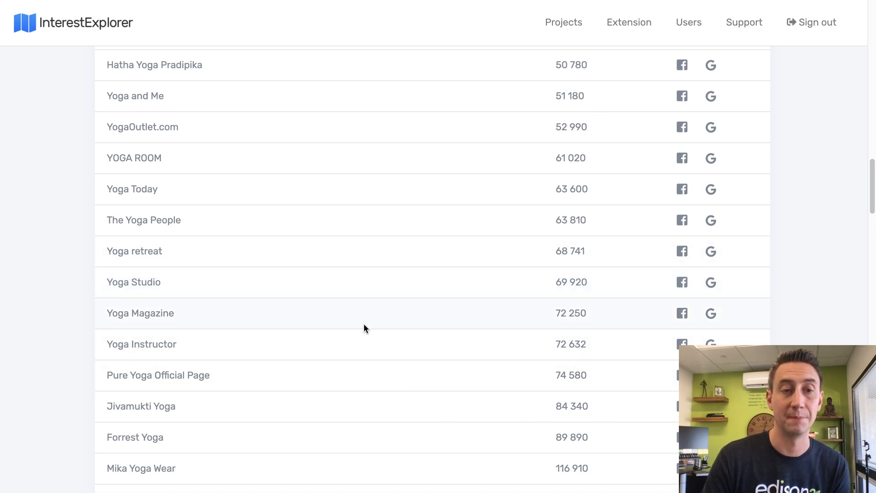
scroll(down, 3)
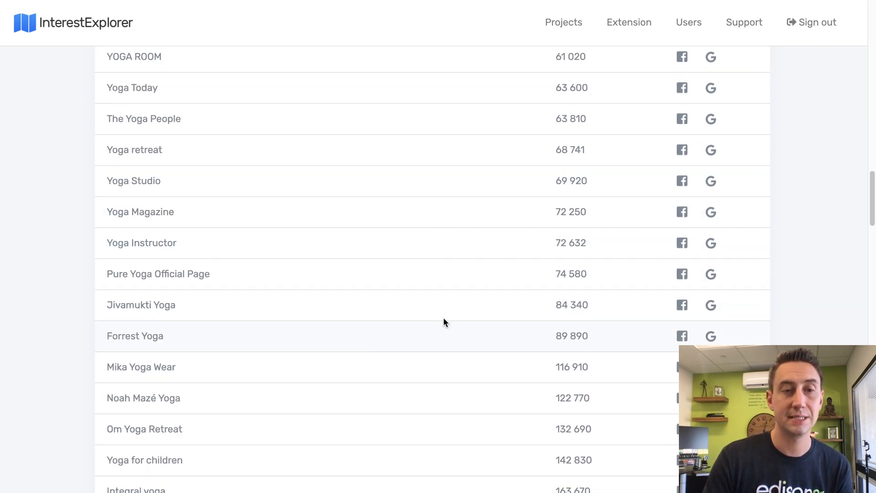
scroll(up, 3)
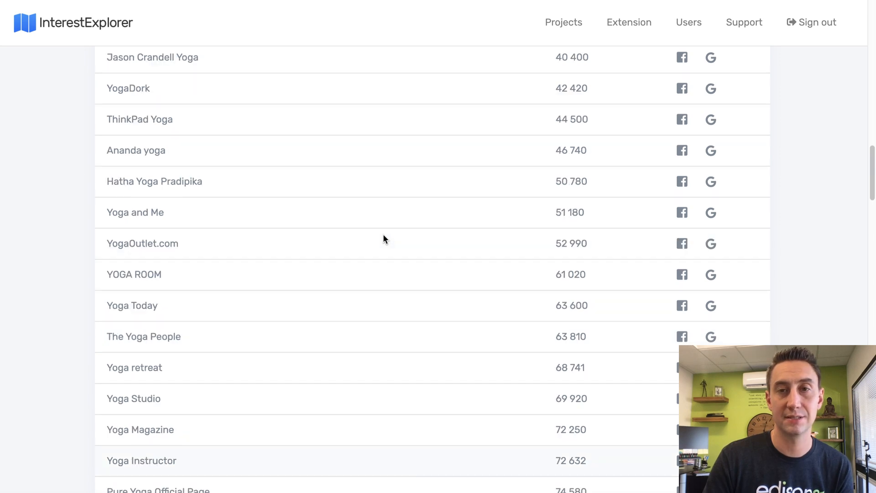
scroll(down, 3)
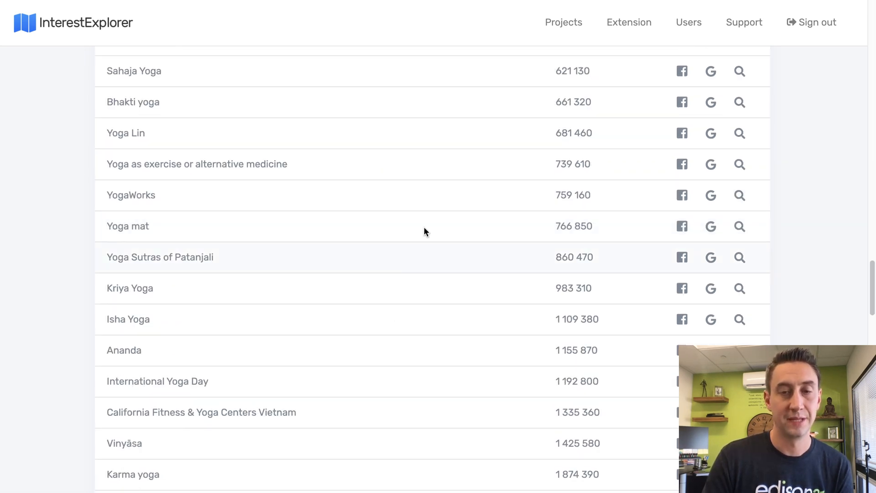
scroll(down, 3)
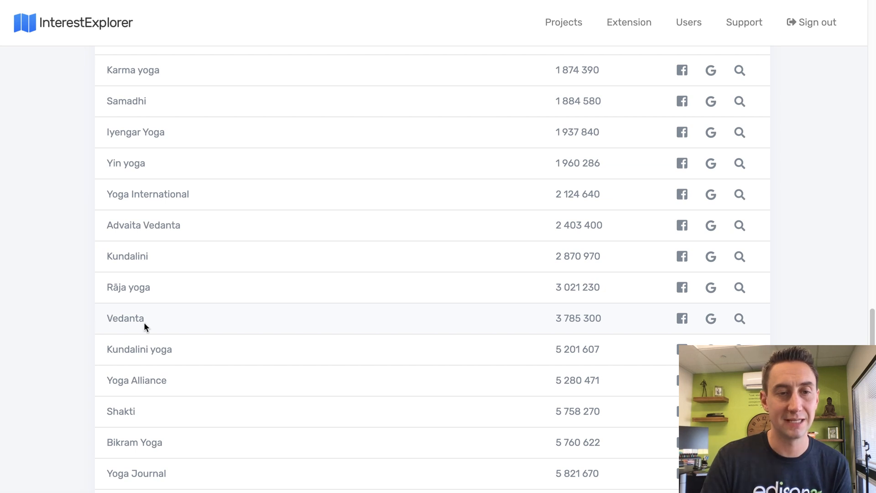
mouse_move(202, 373)
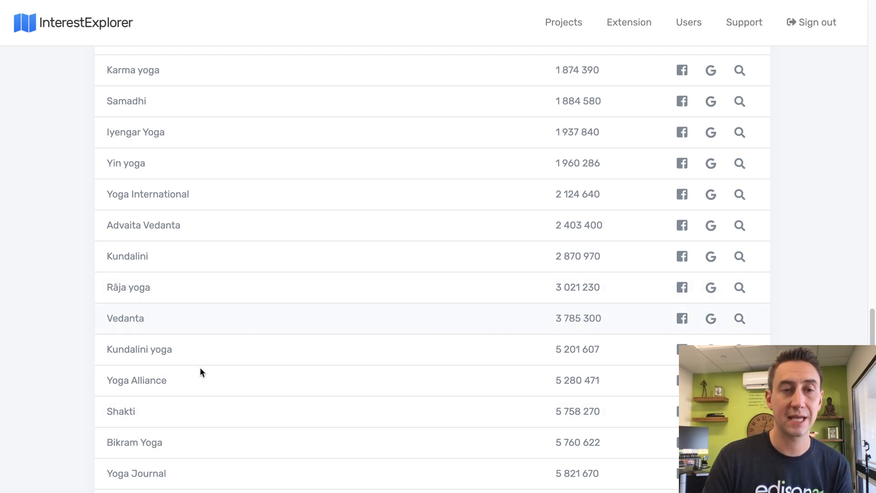
mouse_move(192, 259)
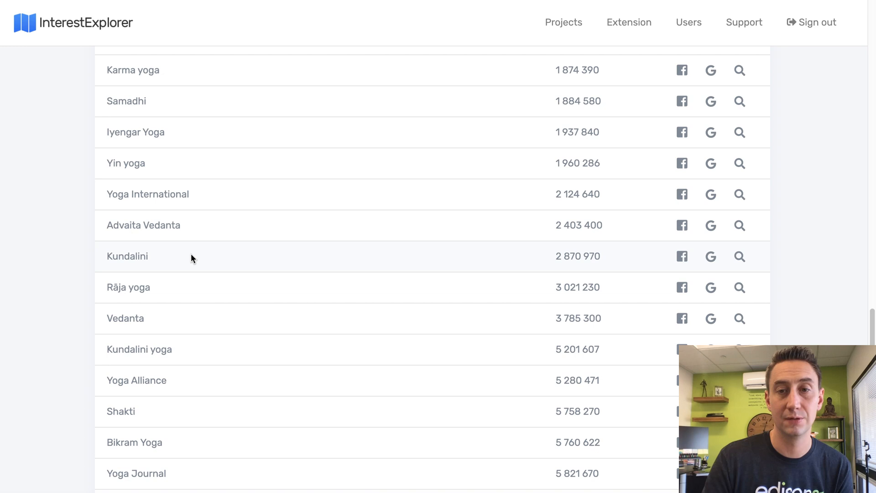
mouse_move(169, 260)
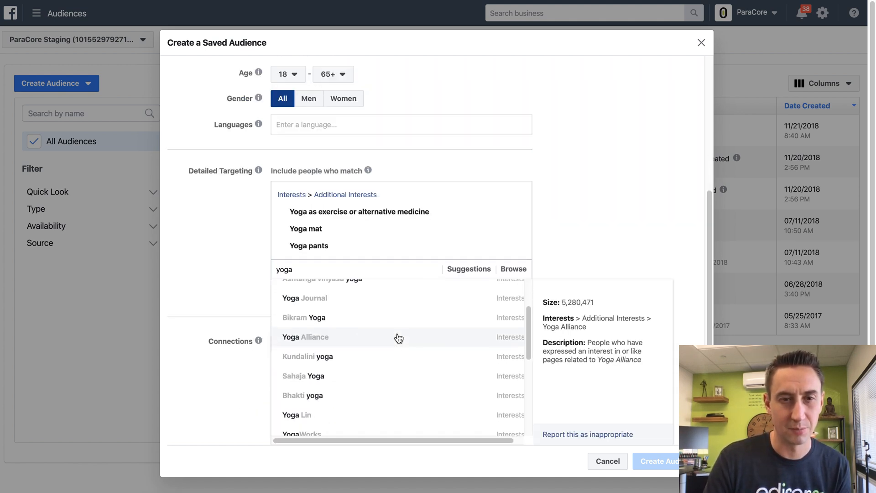
mouse_move(366, 364)
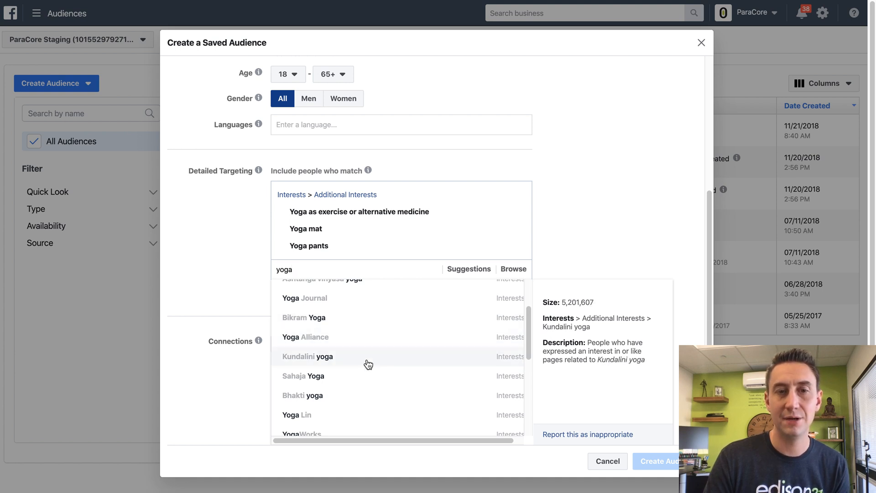
Type 'ku' in Detailed Targeting to compare Yoga Alliance and Kundalini yoga sizes
text(ku)
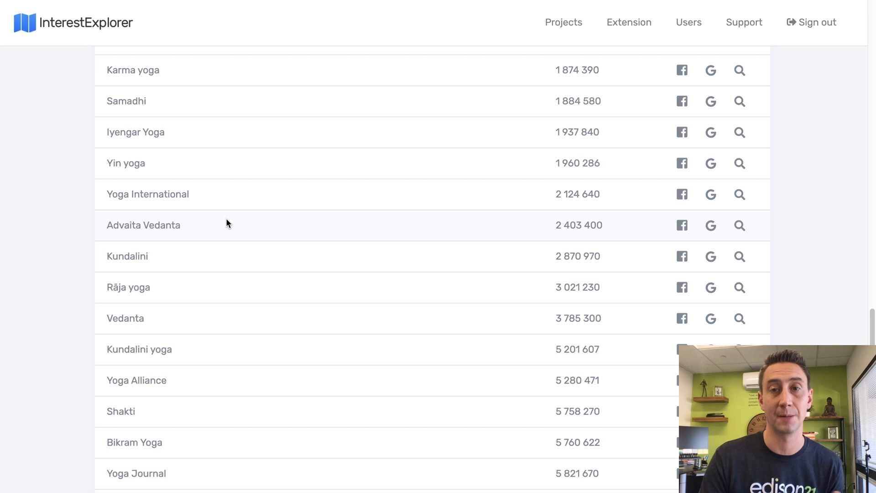
mouse_move(318, 205)
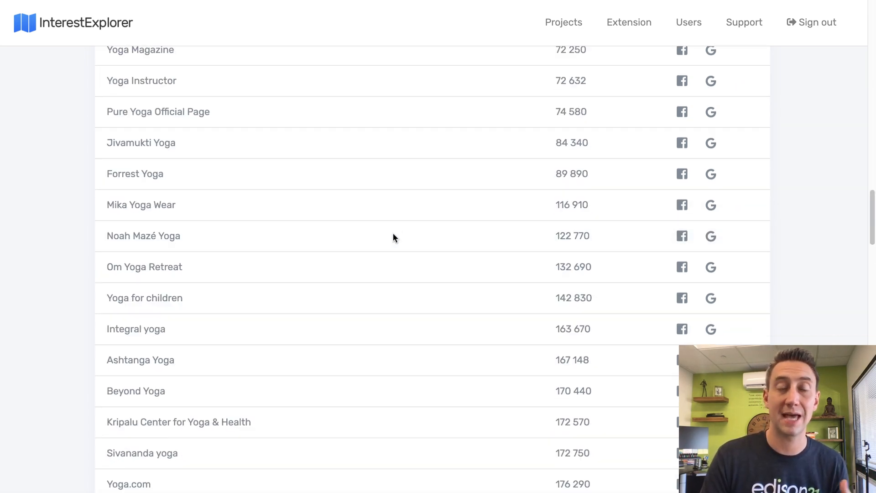
mouse_move(393, 279)
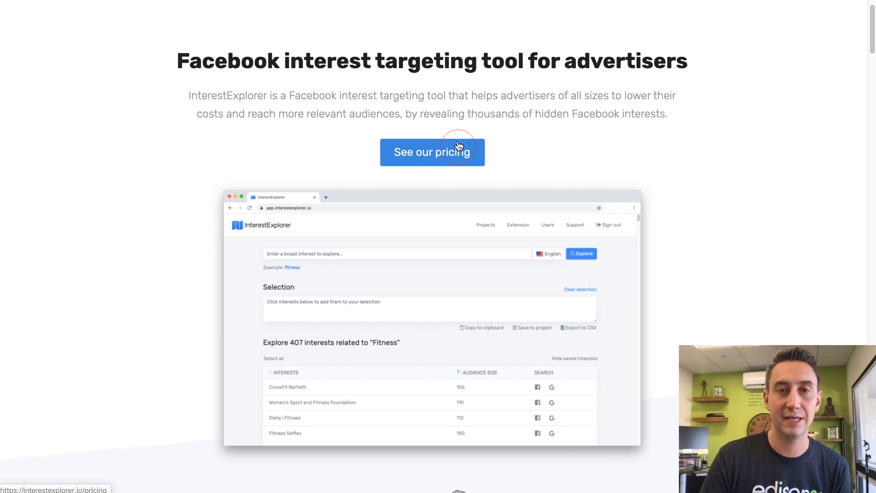
Show the Individual $99, Team $149 and Agency $199 lifetime licence cards
click(432, 151)
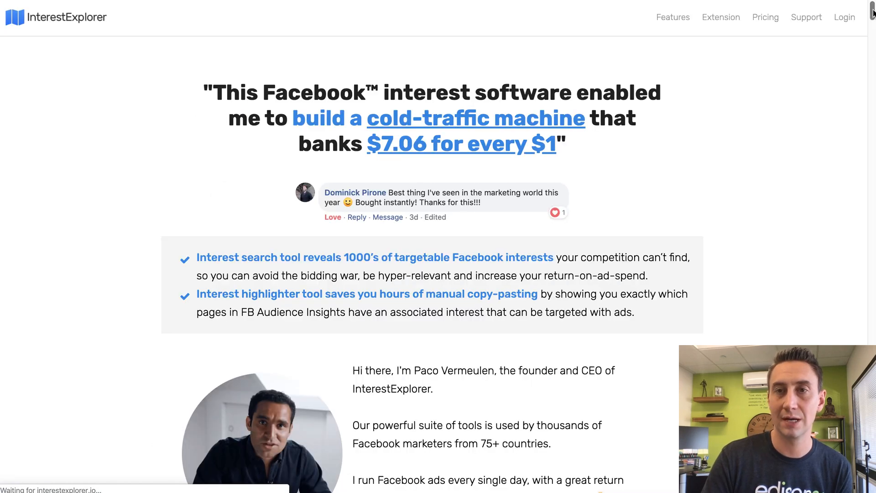
scroll(down, 3)
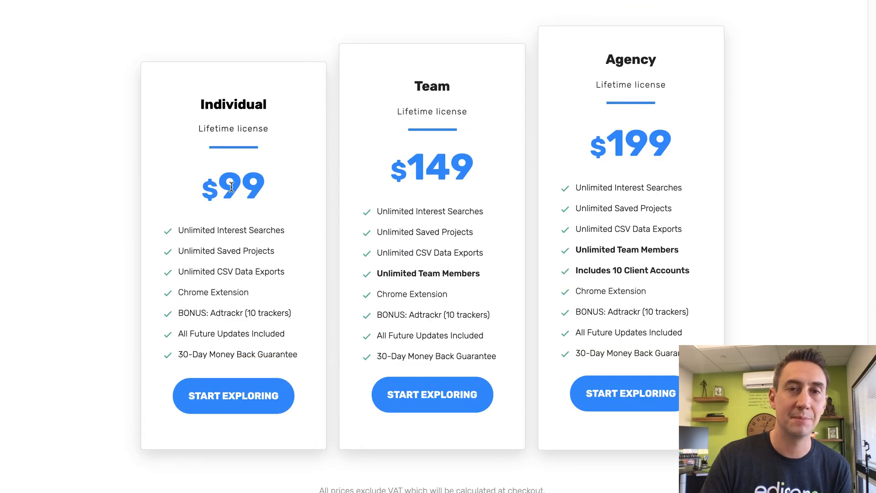
mouse_move(445, 151)
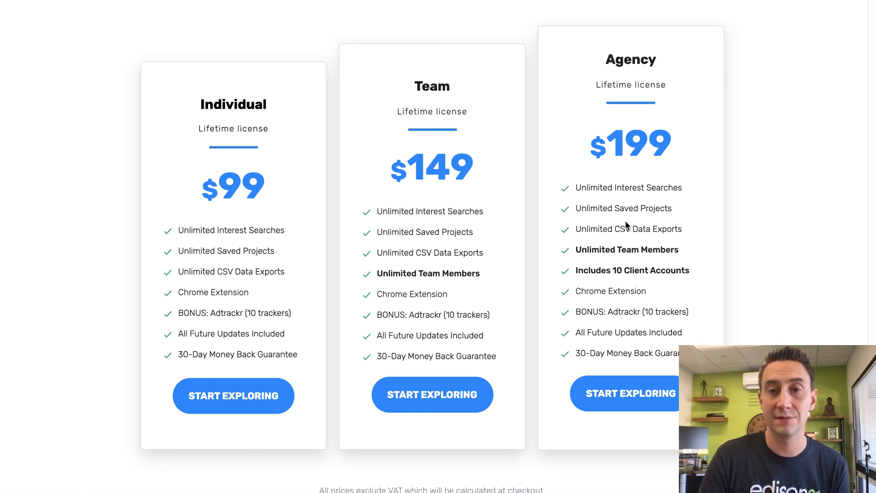
mouse_move(635, 267)
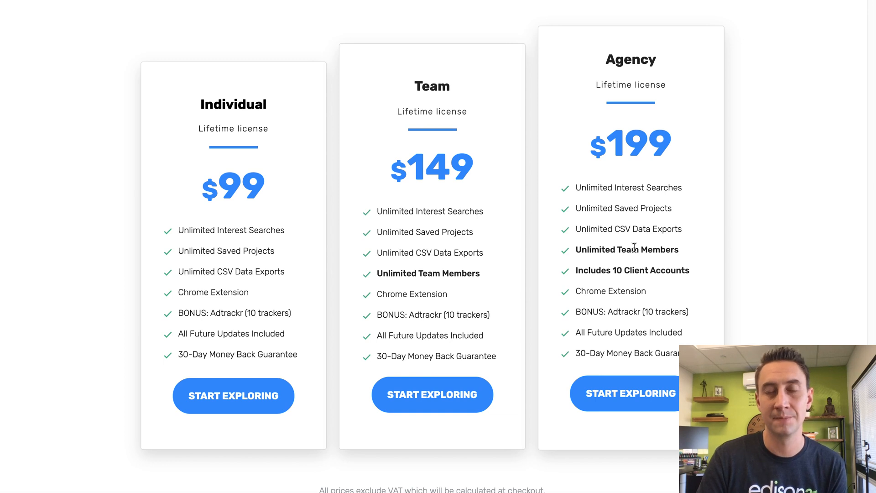
mouse_move(571, 158)
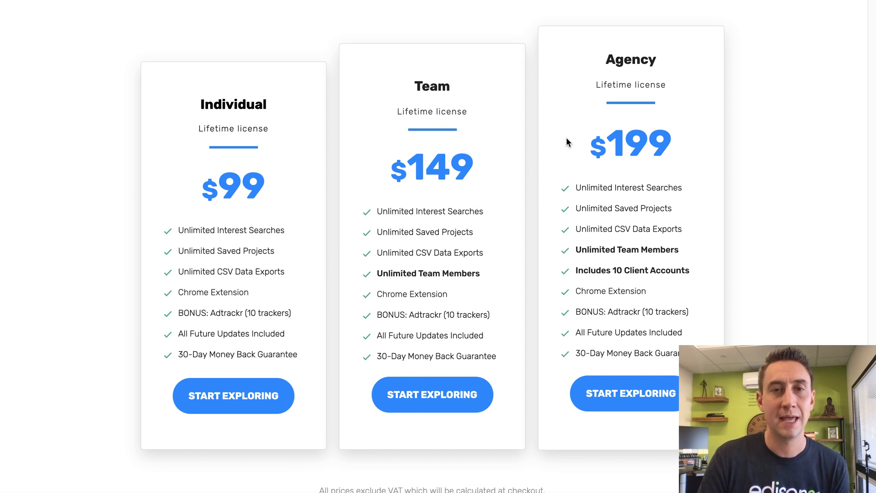
mouse_move(414, 135)
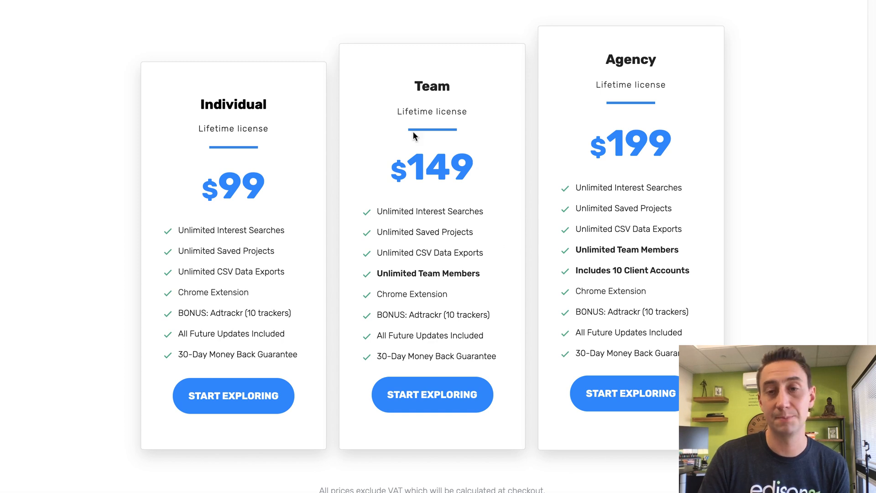
mouse_move(408, 184)
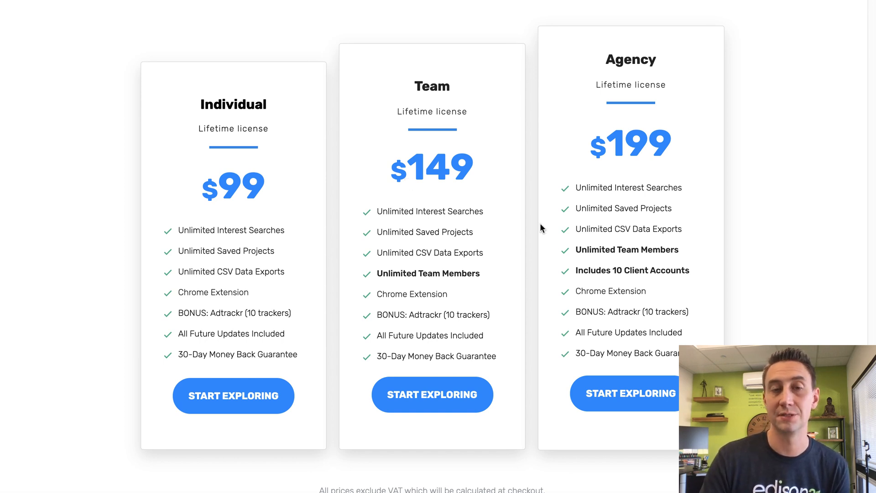
mouse_move(480, 195)
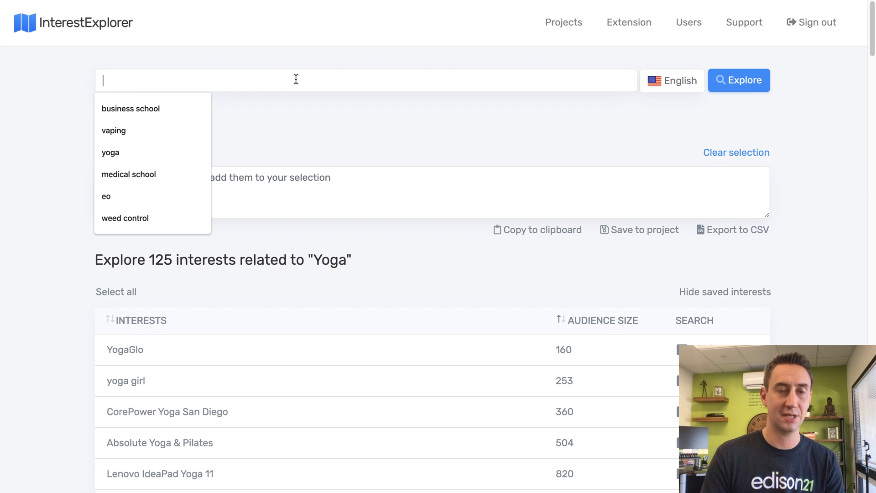
Explore 'business school' interests and scroll down to schools with 30,000–60,000 audiences, like USC Marshall
click(130, 108)
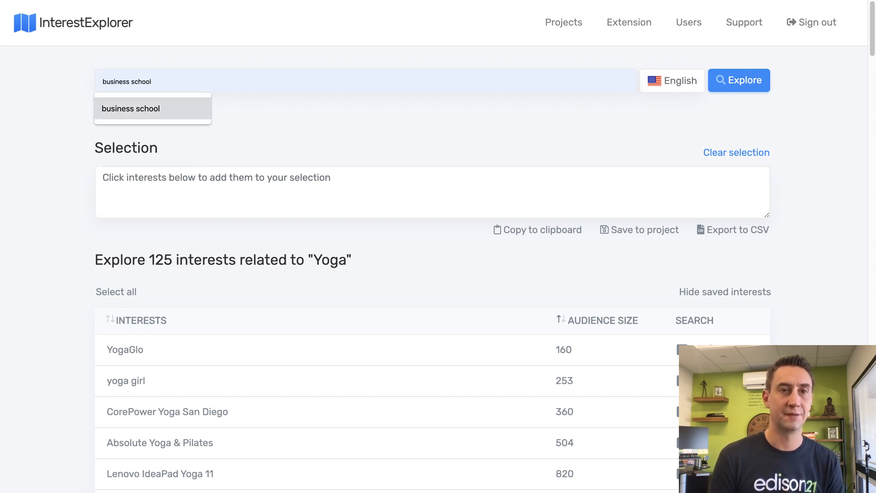
click(739, 80)
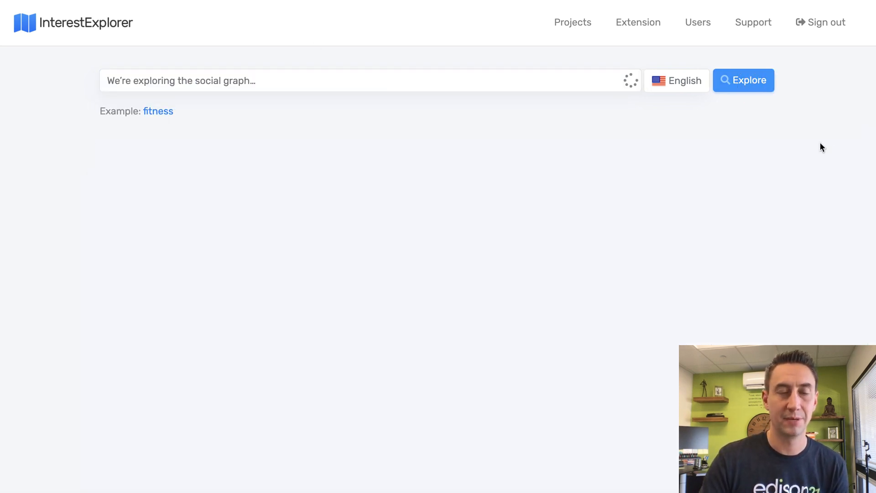
mouse_move(709, 184)
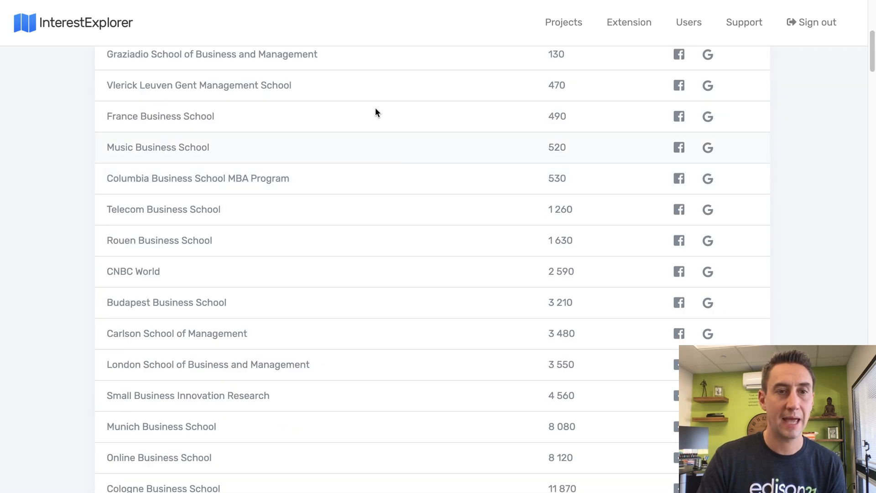
scroll(down, 3)
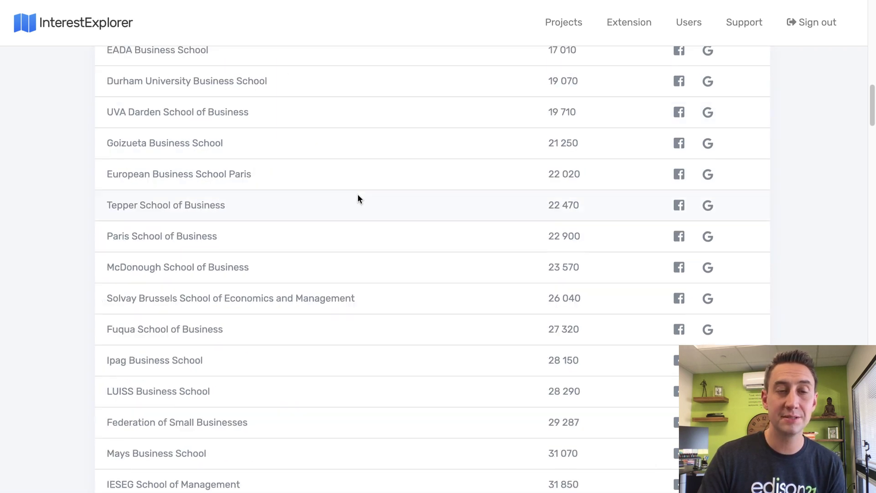
scroll(down, 3)
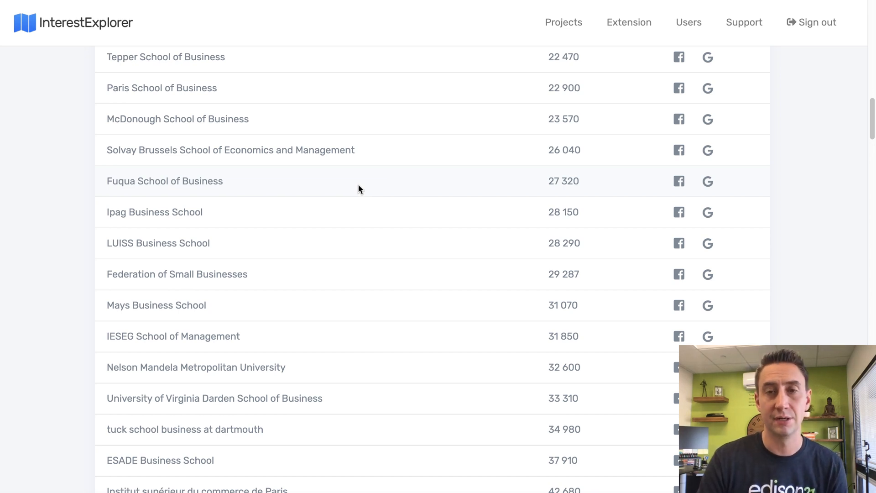
scroll(down, 3)
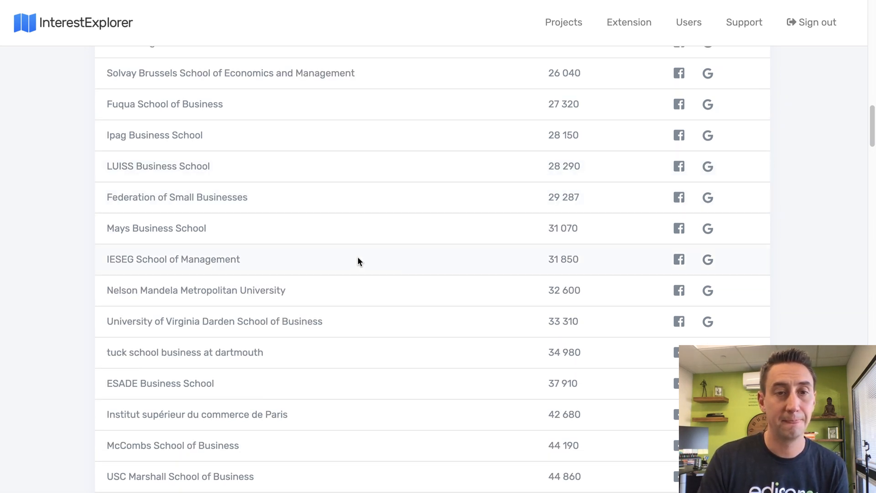
mouse_move(372, 308)
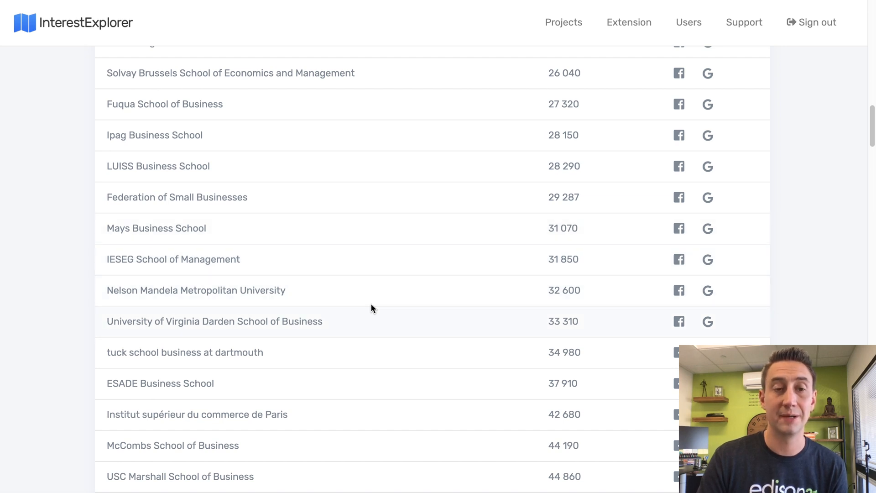
scroll(down, 3)
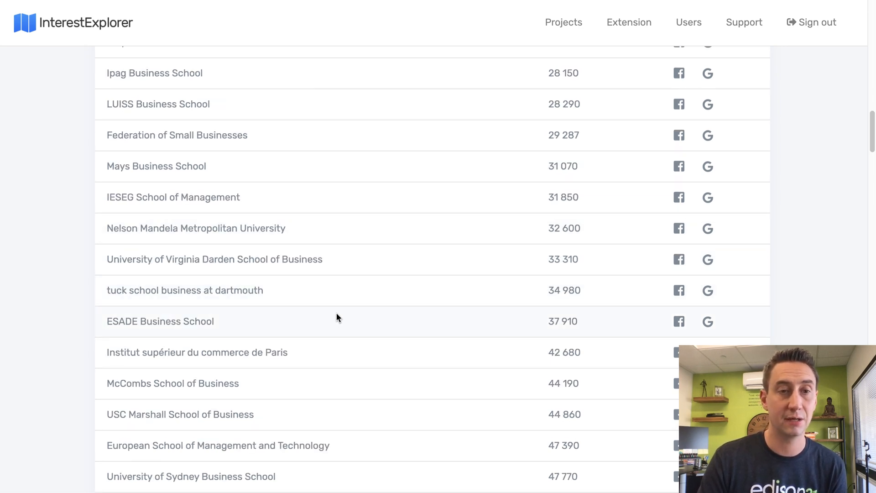
scroll(down, 3)
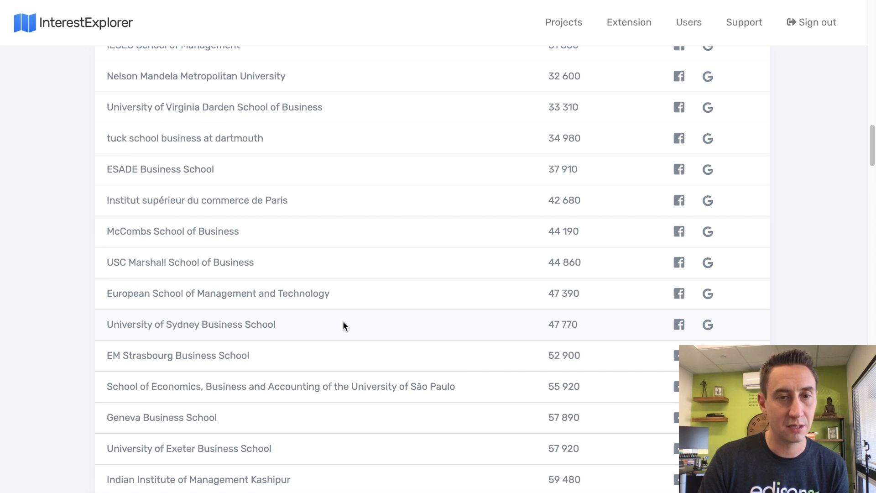
scroll(down, 3)
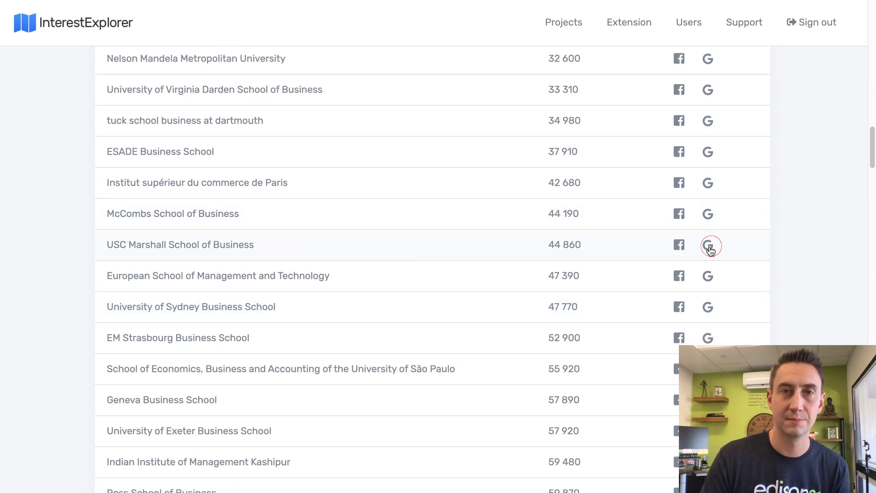
click(708, 245)
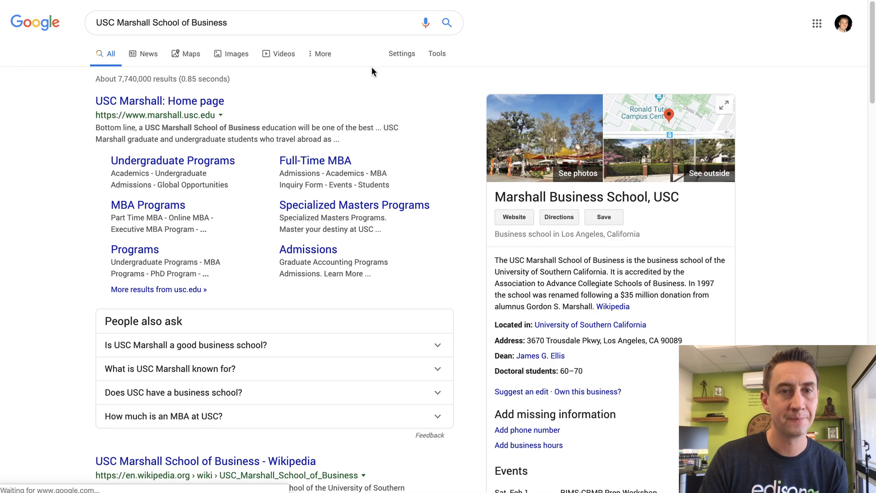
mouse_move(490, 236)
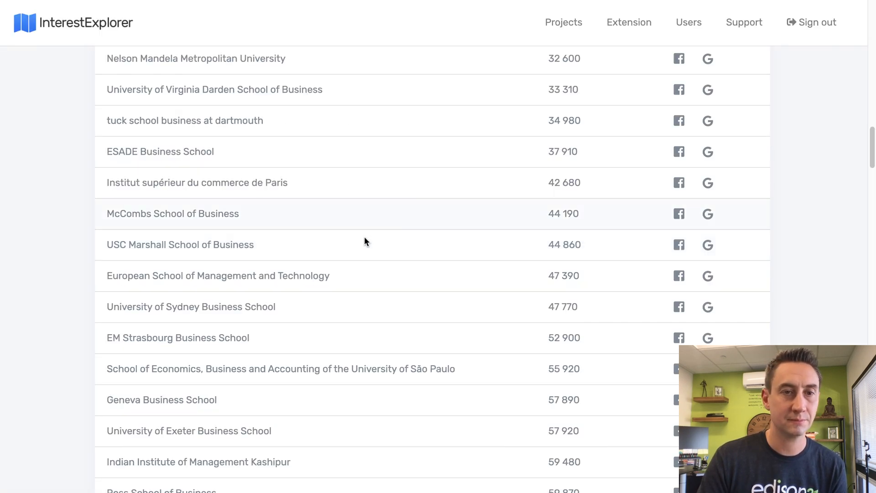
mouse_move(375, 340)
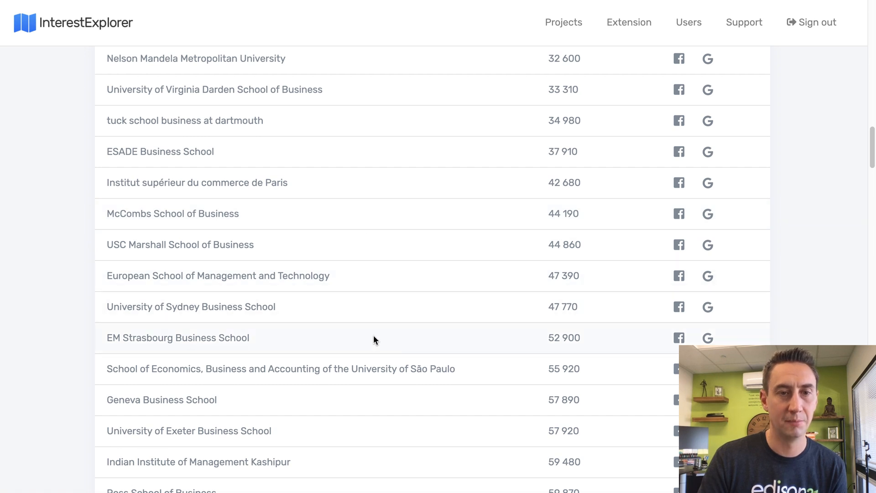
mouse_move(514, 333)
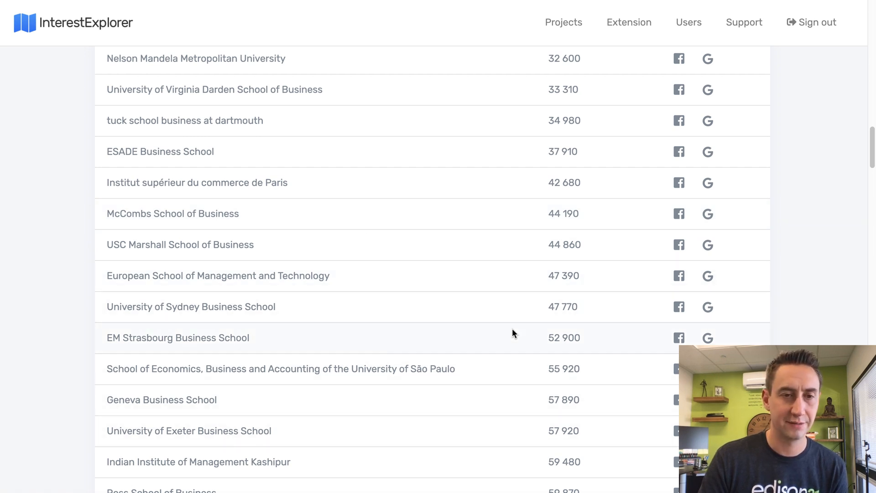
scroll(down, 3)
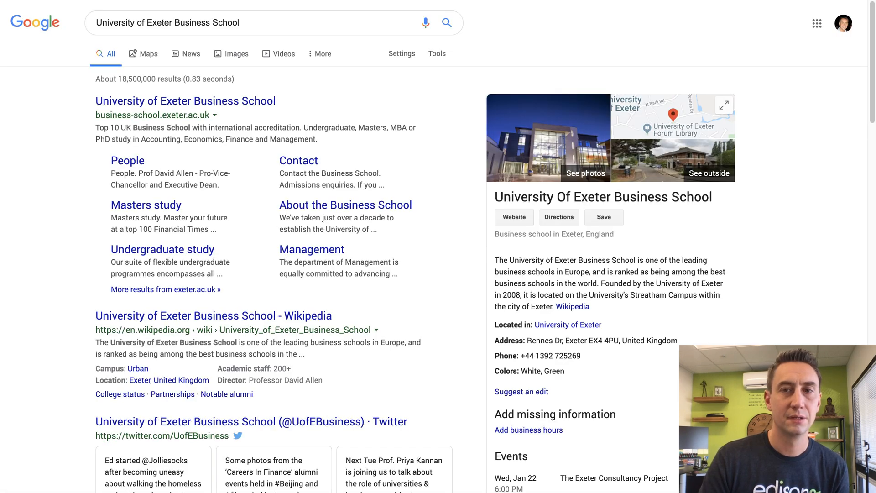
mouse_move(584, 250)
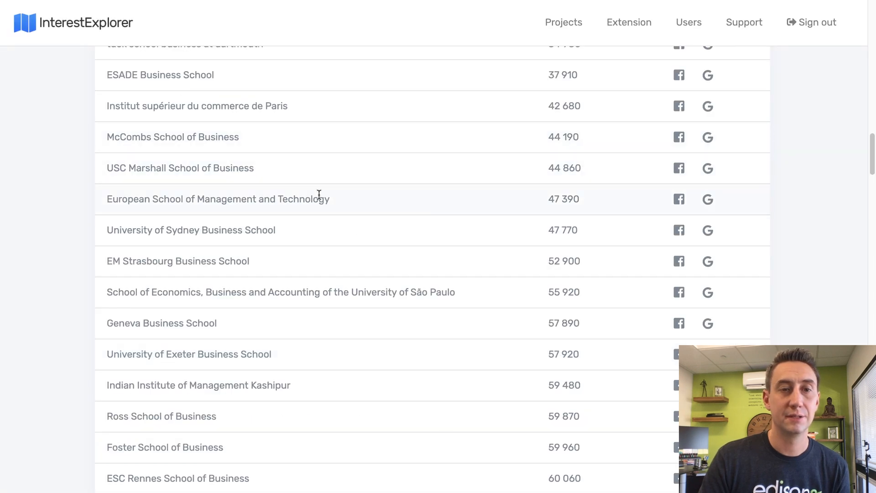
scroll(down, 3)
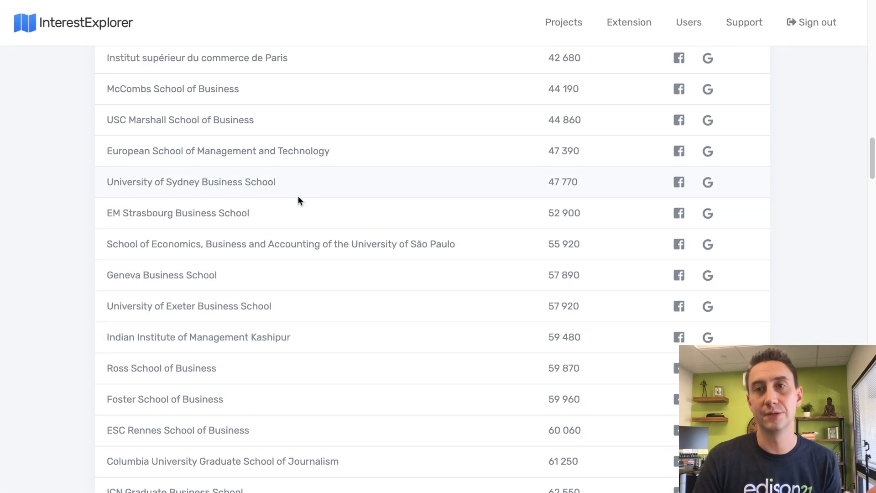
mouse_move(290, 164)
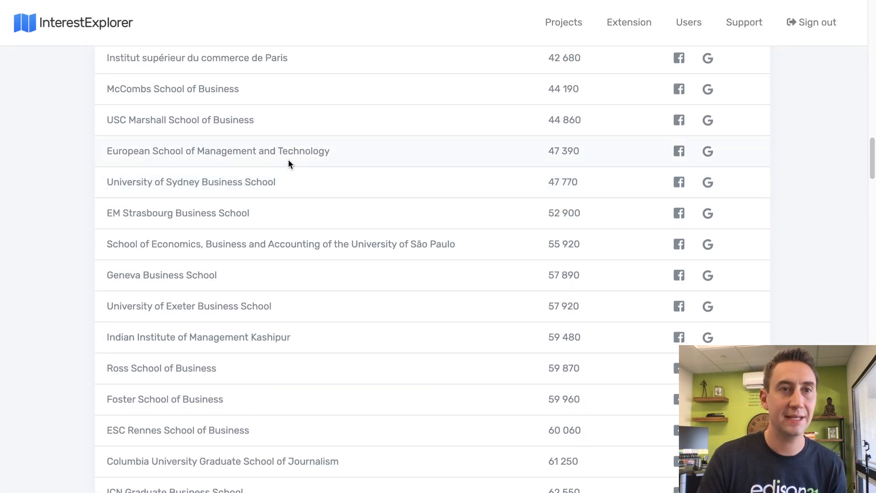